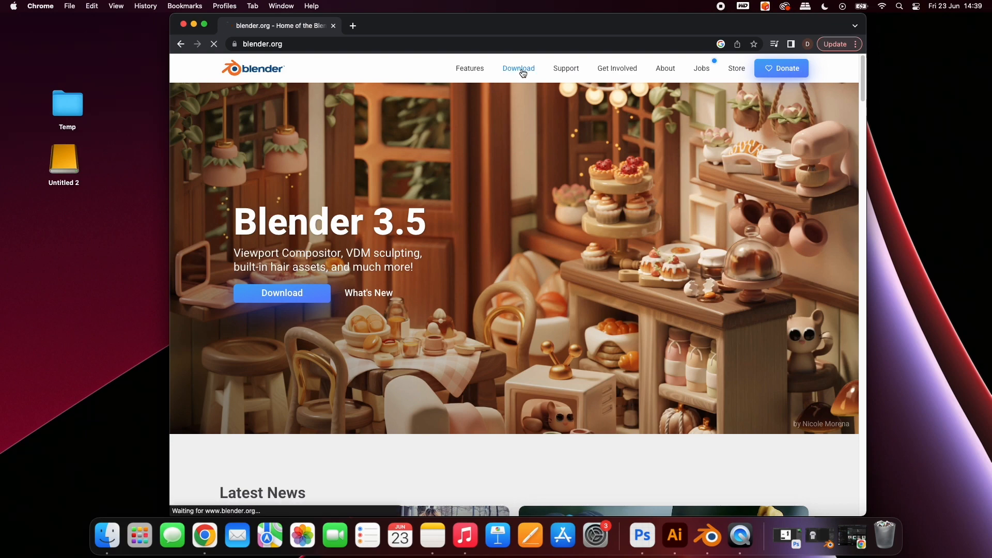
Go to the Blender download page and expand the list of versions for other operating systems.
left_click(518, 68)
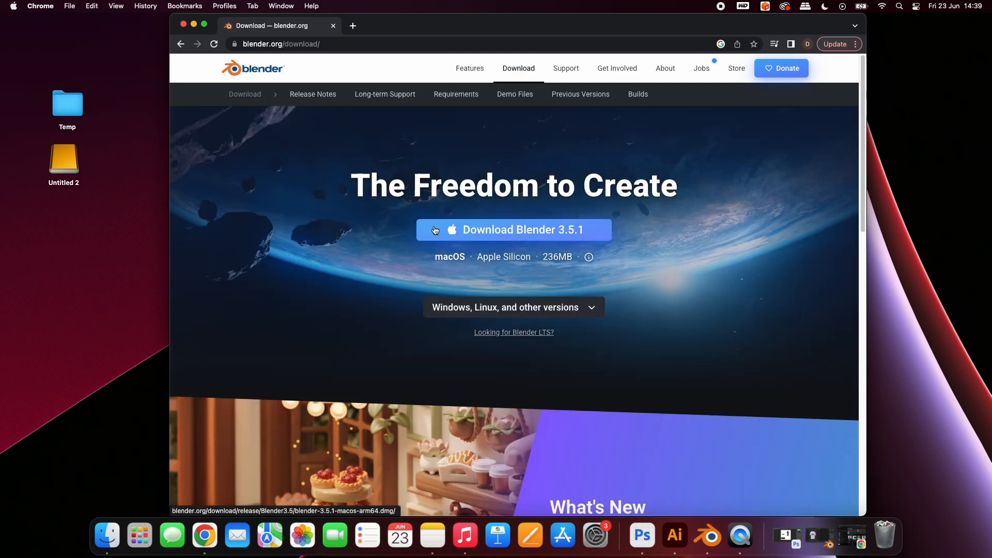
mouse_move(465, 242)
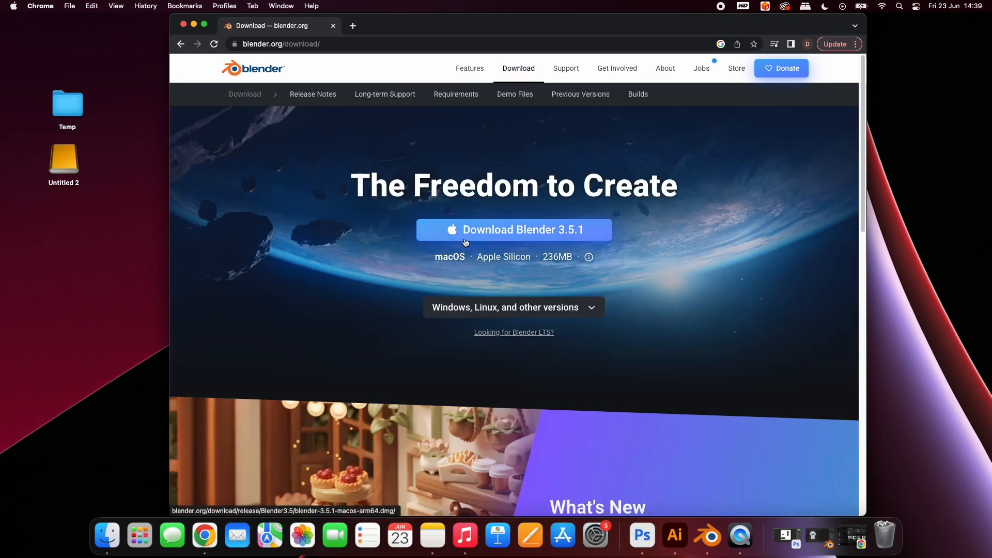
left_click(513, 307)
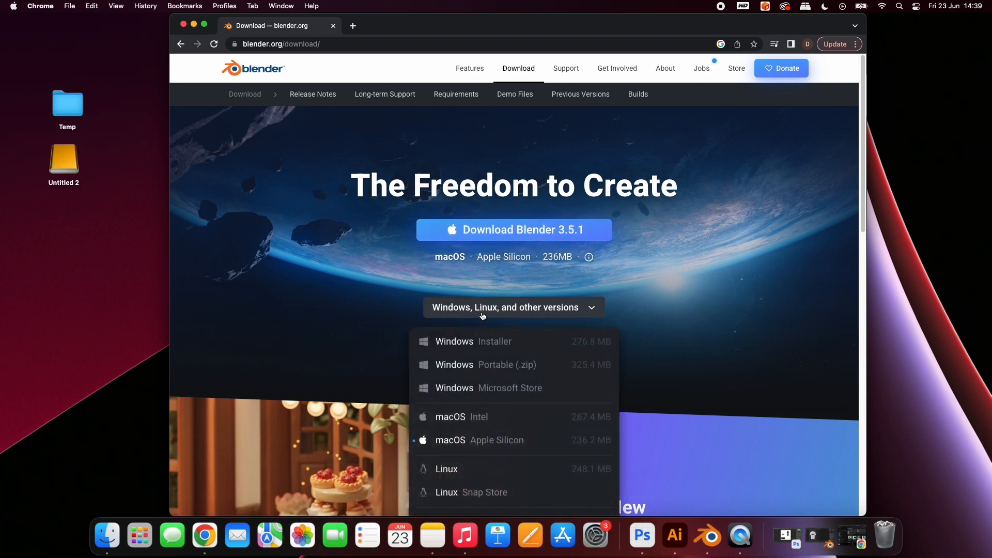
mouse_move(424, 272)
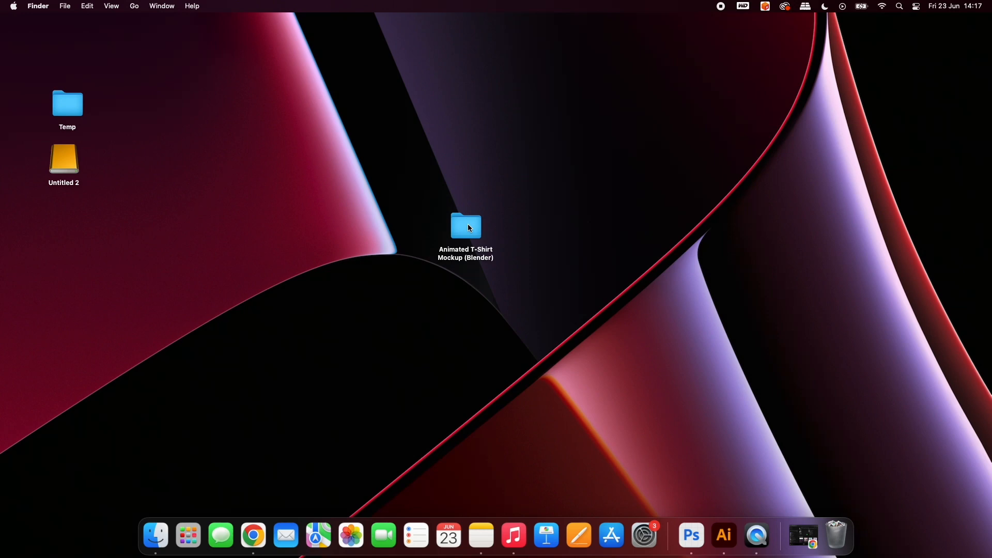
Open the Animated T-Shirt Mockup (Blender) folder on the desktop and launch Photoshop.
double_click(466, 226)
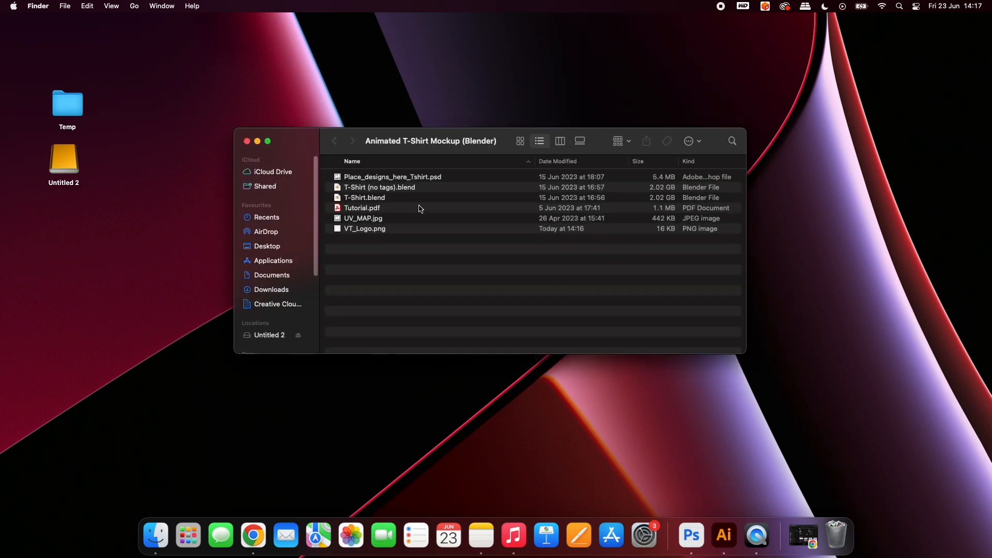
left_click(392, 176)
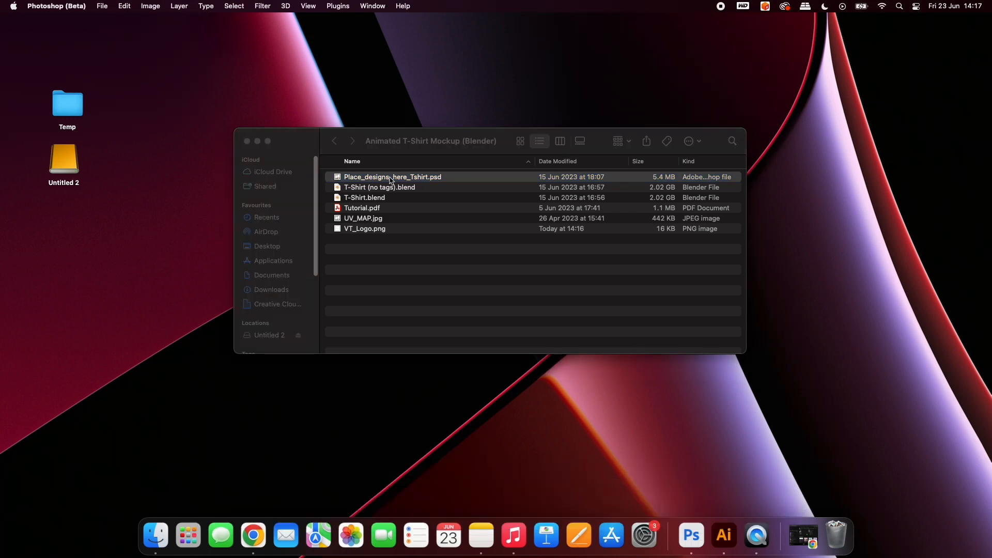
Open Place_designs_here_Tshirt.psd and hide its TIP and INFO label layers.
double_click(393, 176)
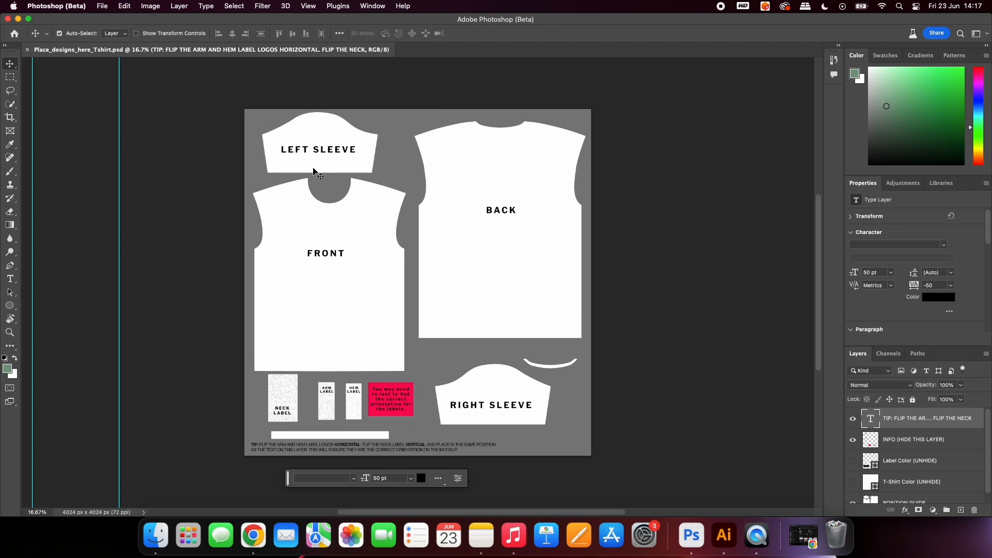
mouse_move(360, 245)
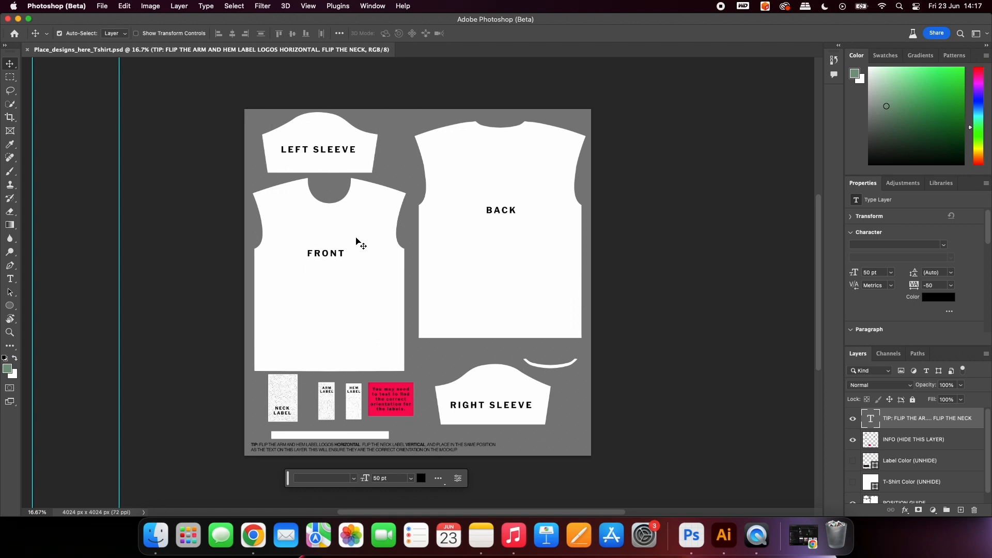
mouse_move(473, 394)
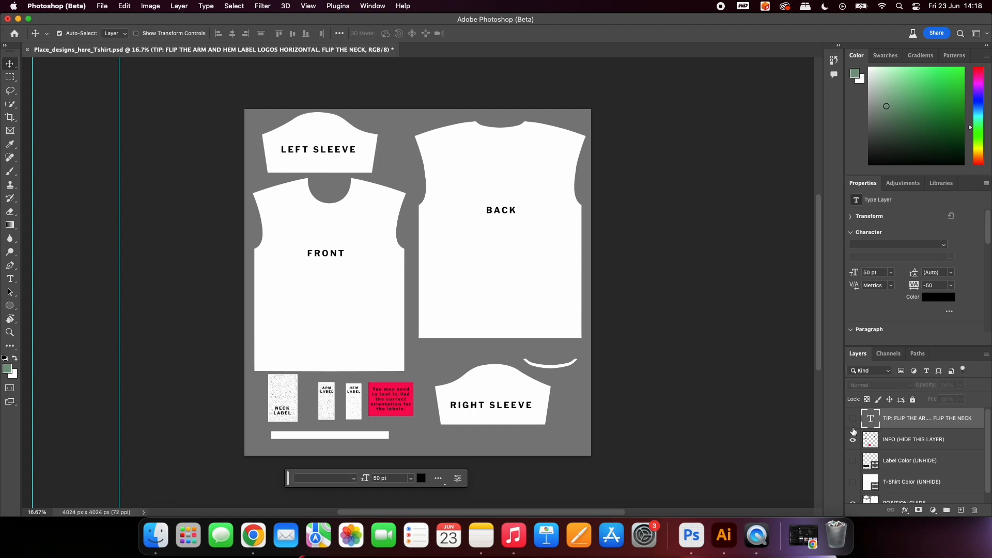
left_click(852, 439)
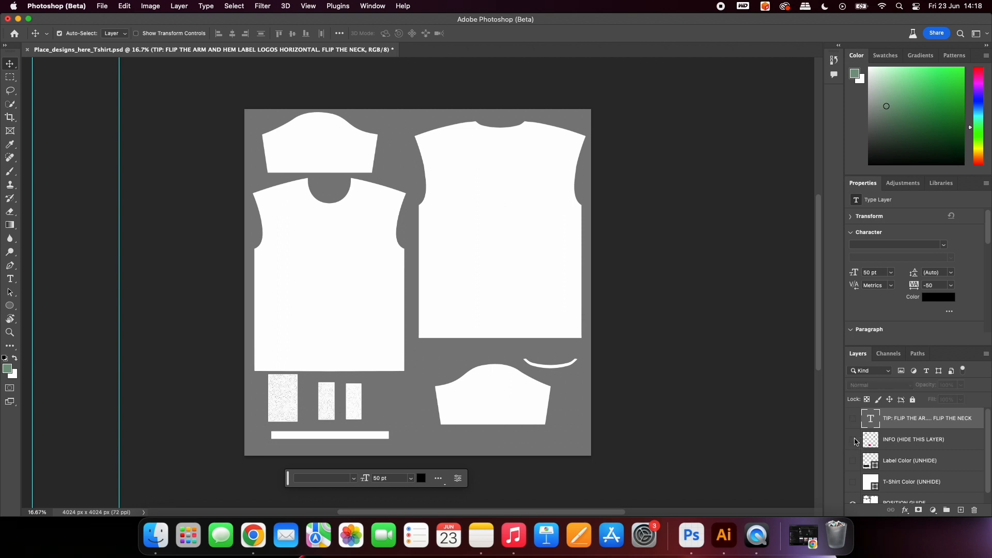
mouse_move(413, 19)
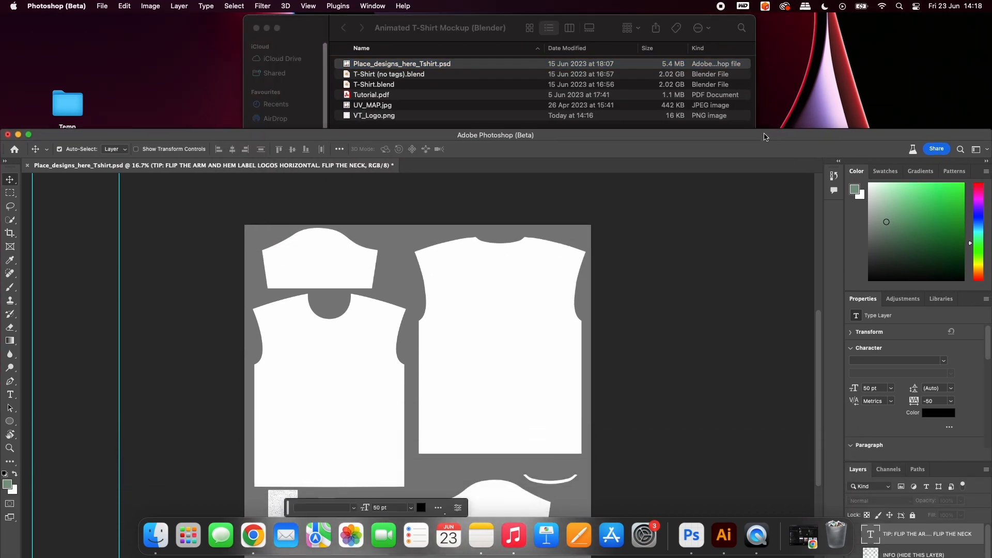
Place VT_Logo.png into the template and colour it solid black with a Color Overlay.
left_click(374, 115)
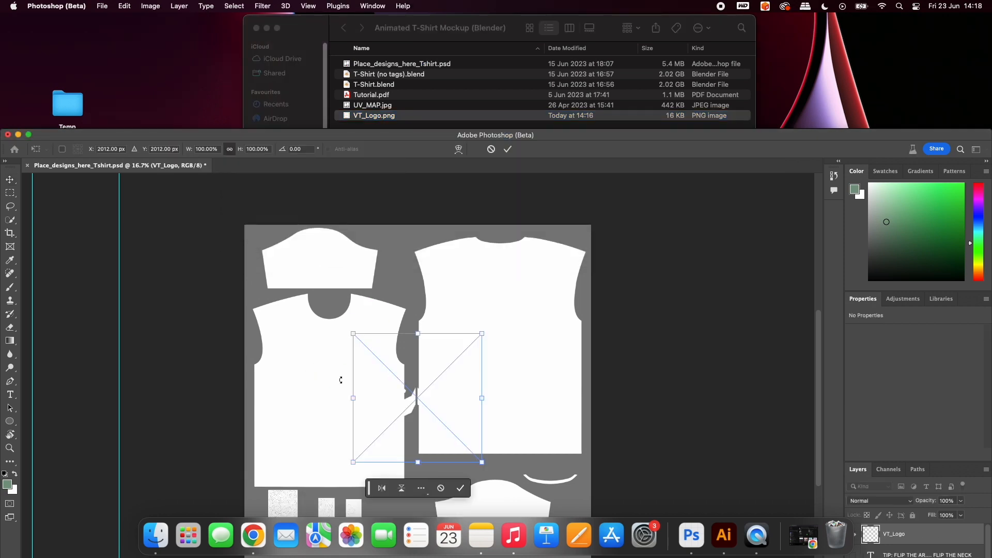
left_click_drag(417, 399, 399, 275)
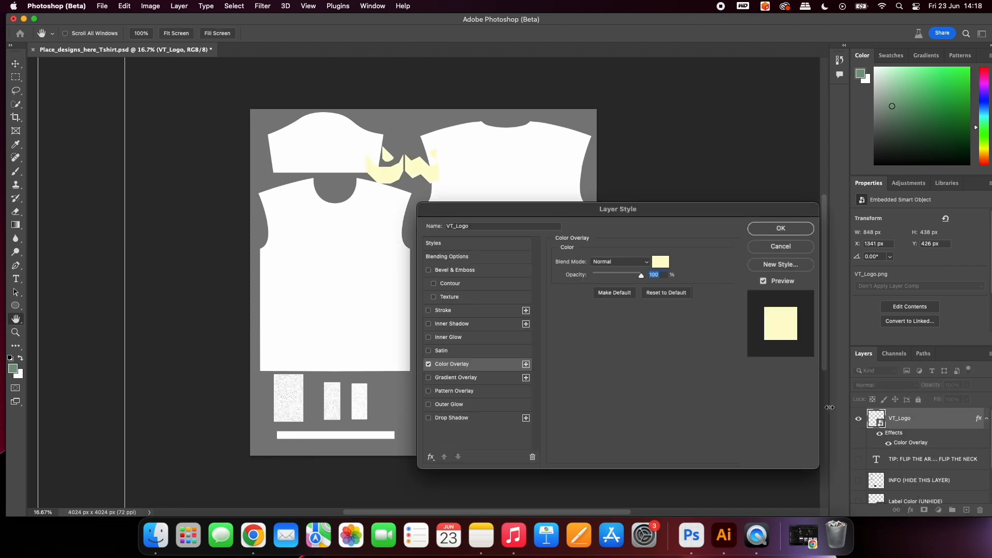
left_click(661, 262)
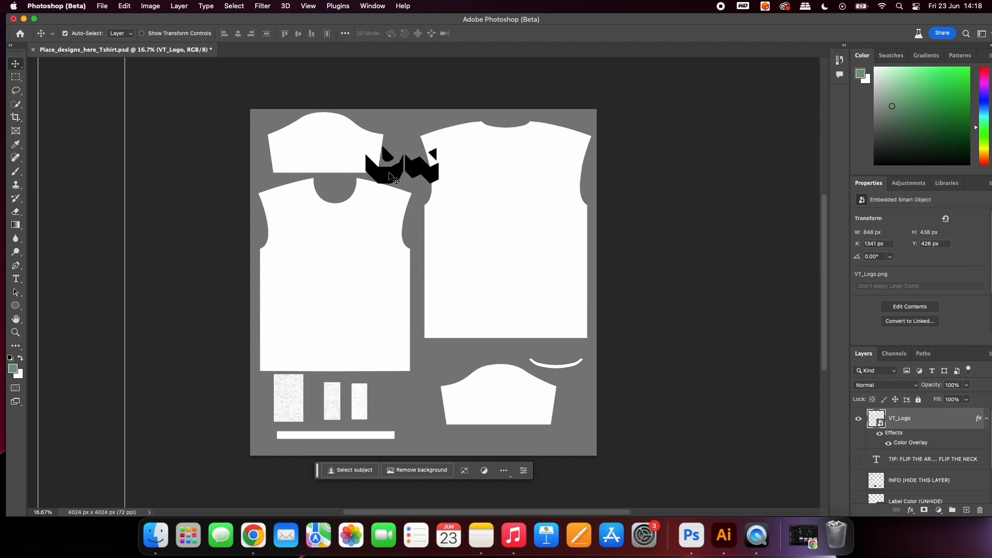
Put the logo on the front chest, a large rotated copy across the back, and a small copy for the labels.
left_click_drag(390, 171, 335, 263)
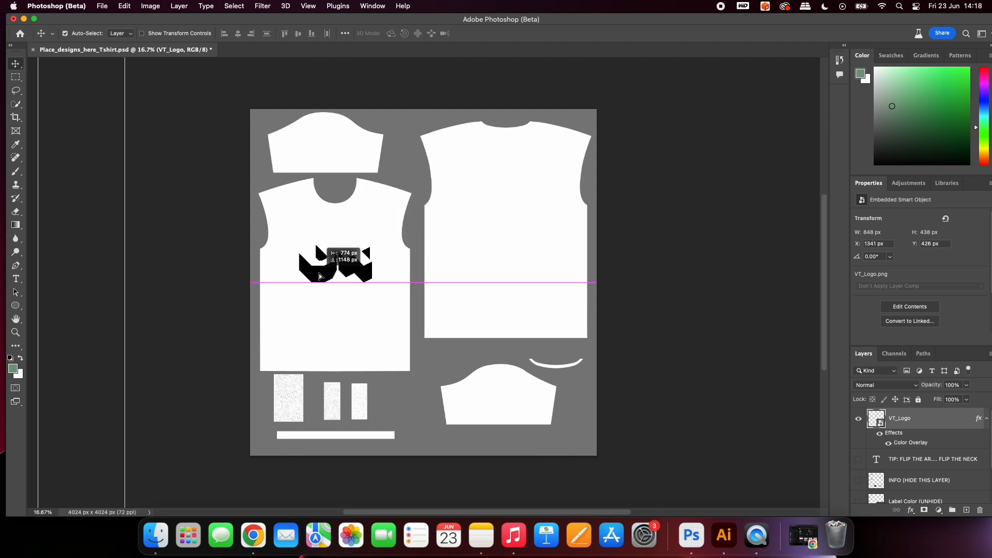
left_click_drag(319, 275, 360, 278)
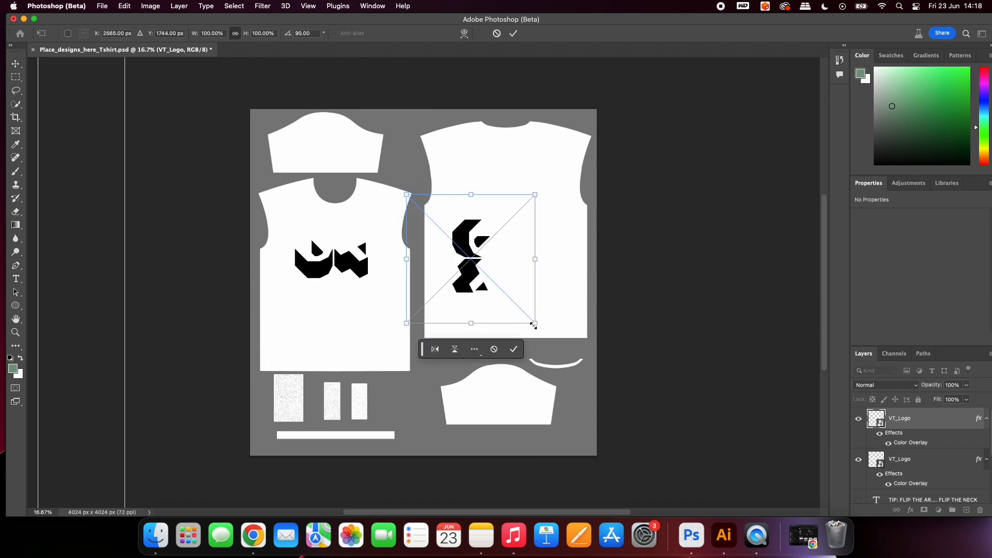
left_click_drag(534, 323, 685, 473)
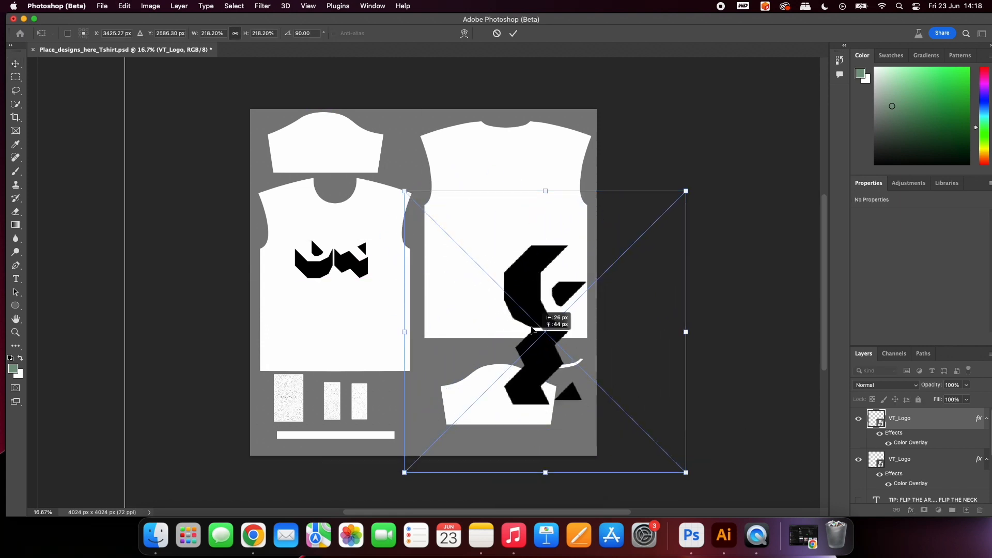
left_click(513, 33)
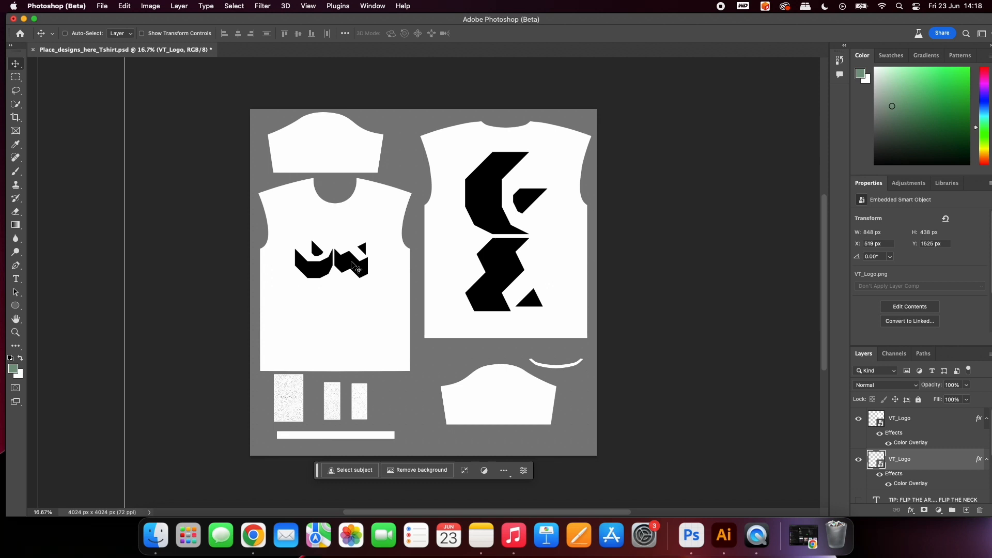
left_click_drag(353, 263, 297, 399)
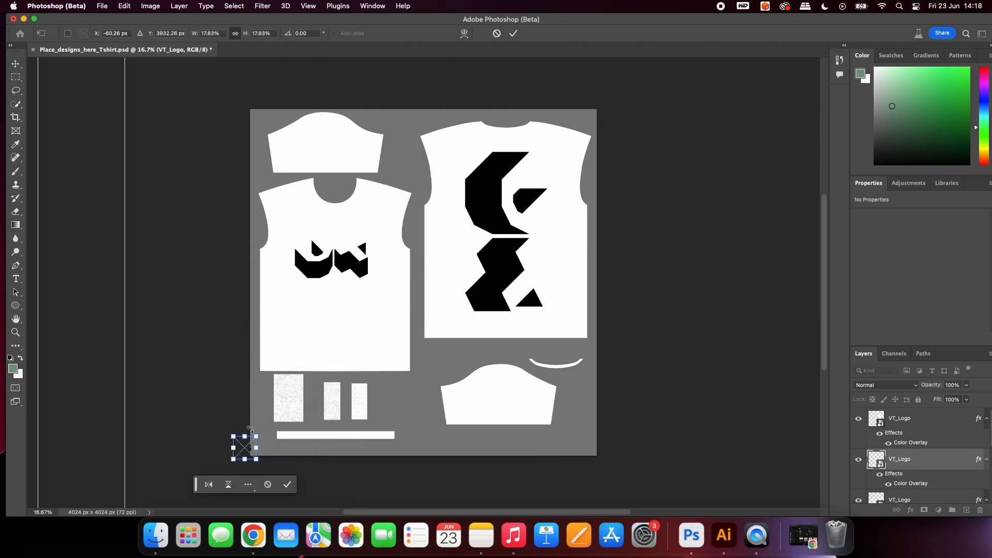
Fit the small logo onto the neck label and flip it horizontally.
left_click_drag(244, 447, 286, 405)
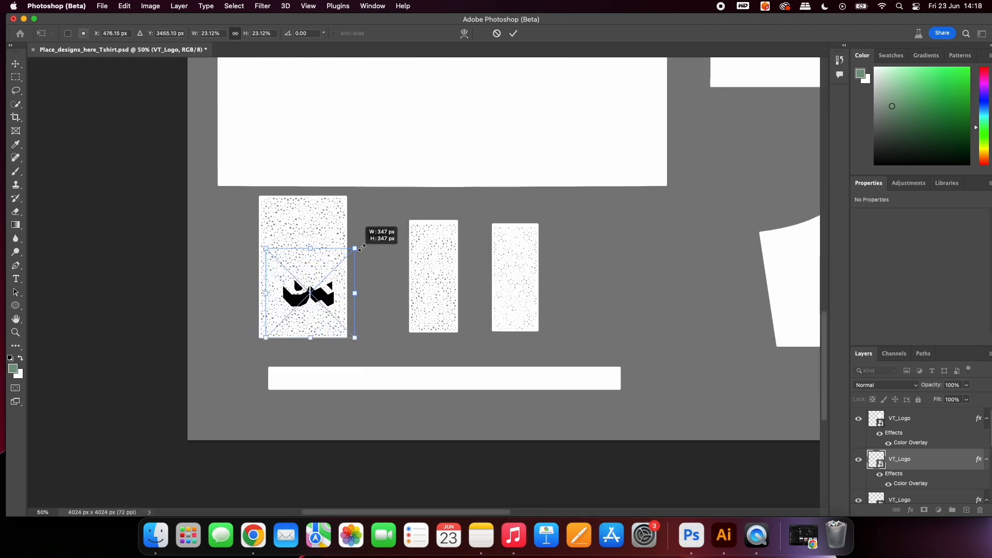
left_click_drag(355, 247, 355, 242)
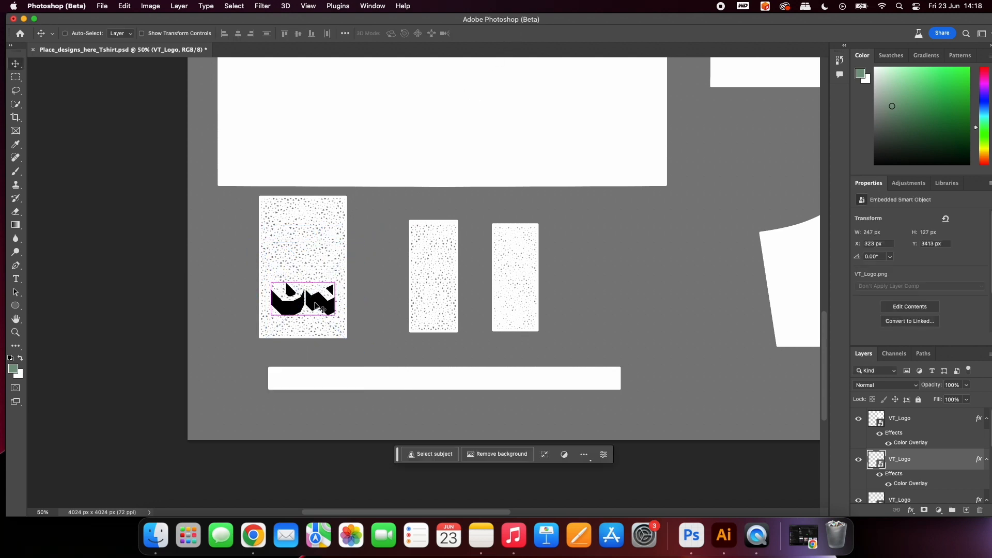
right_click(310, 306)
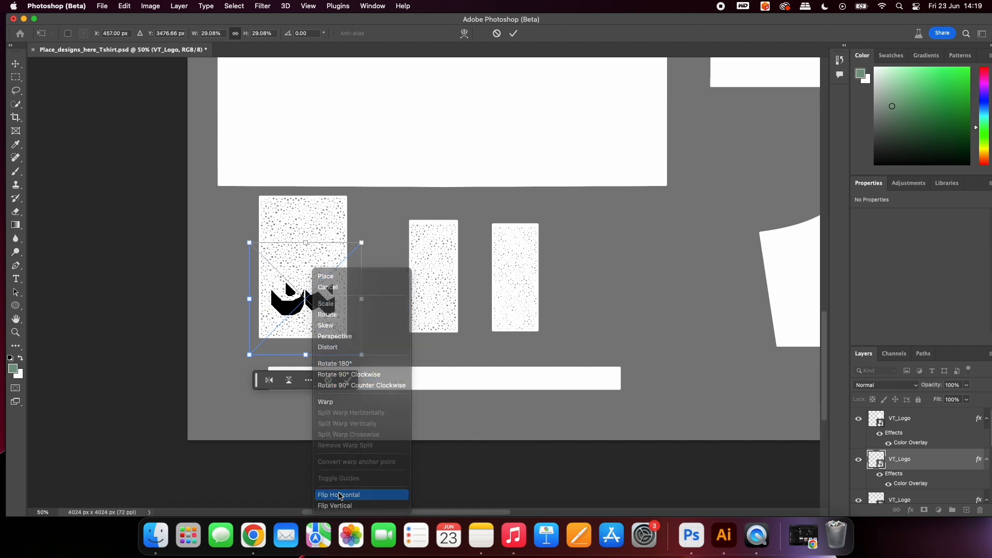
left_click(339, 494)
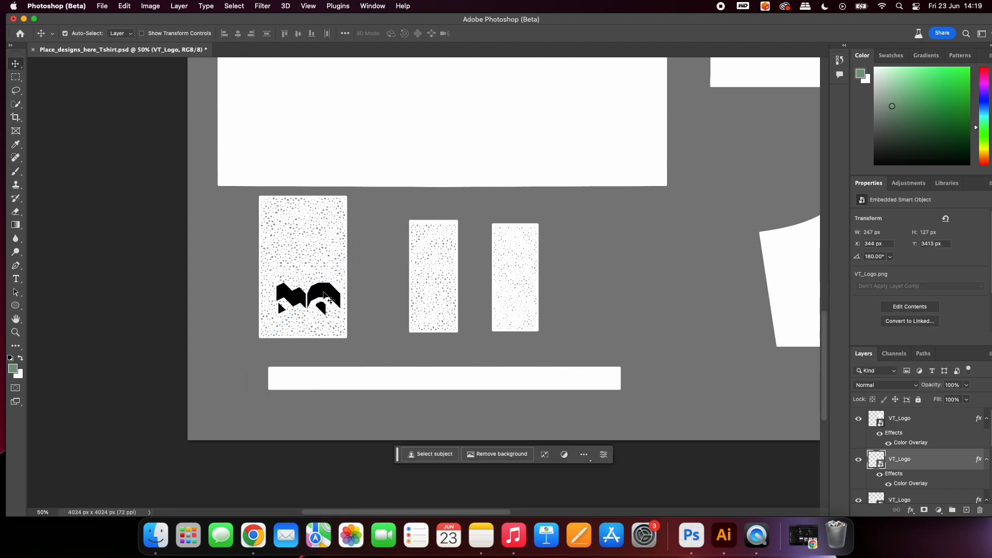
Copy the logo onto the hem label, flip it back and forth, and shrink it to fit.
left_click_drag(329, 298, 321, 297)
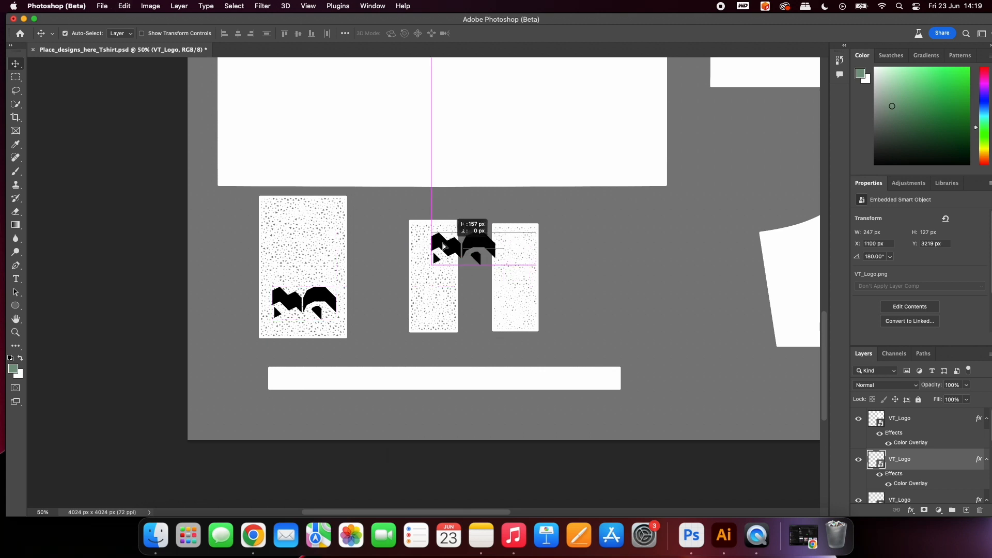
right_click(443, 247)
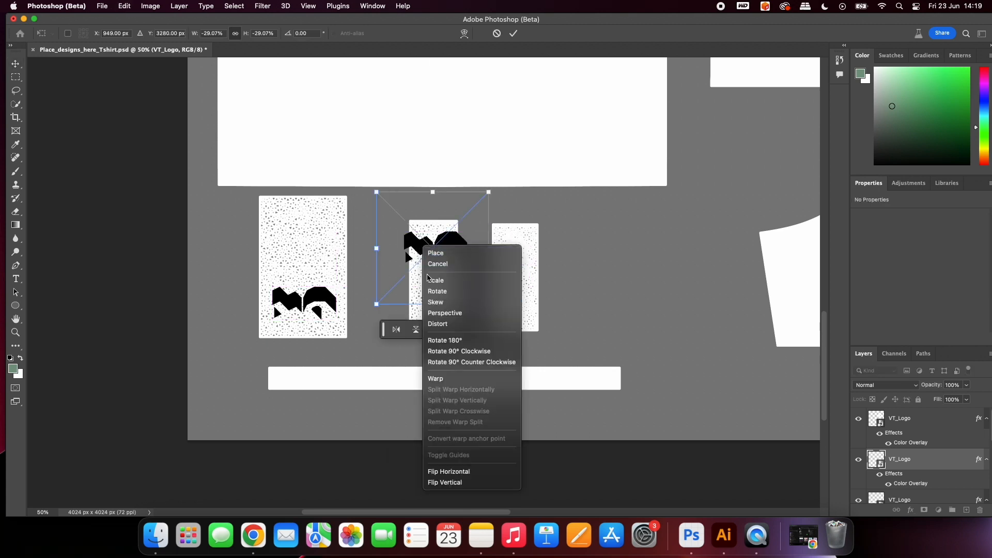
left_click(448, 471)
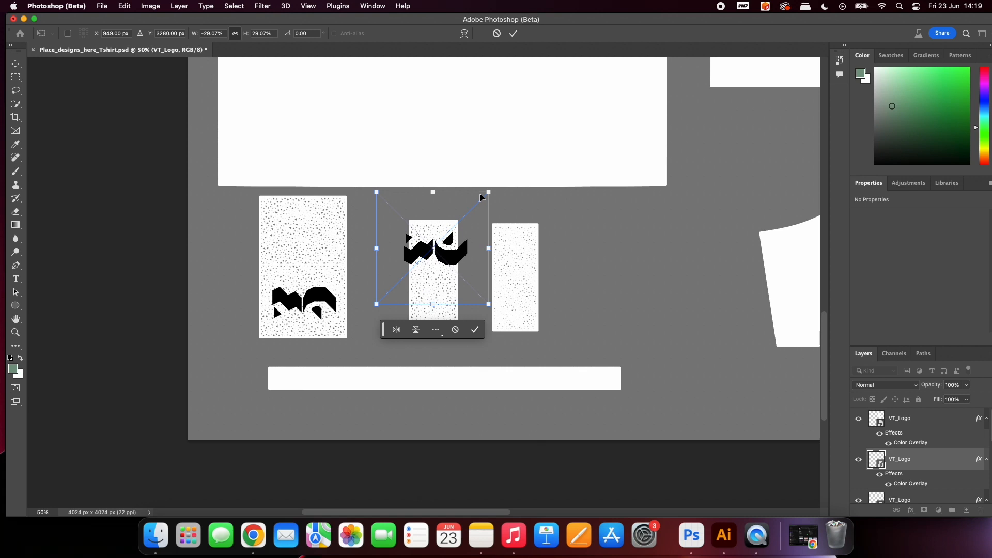
right_click(420, 253)
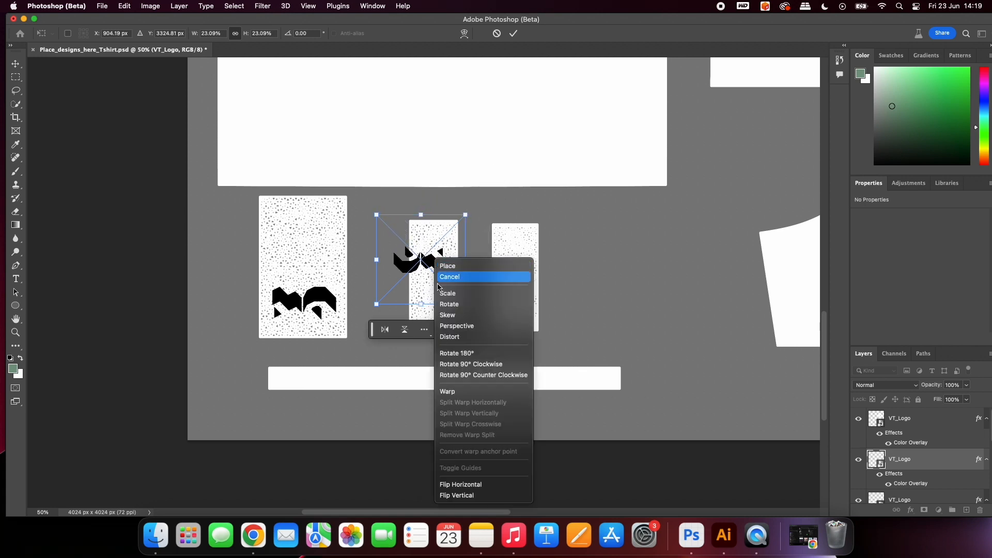
left_click(455, 495)
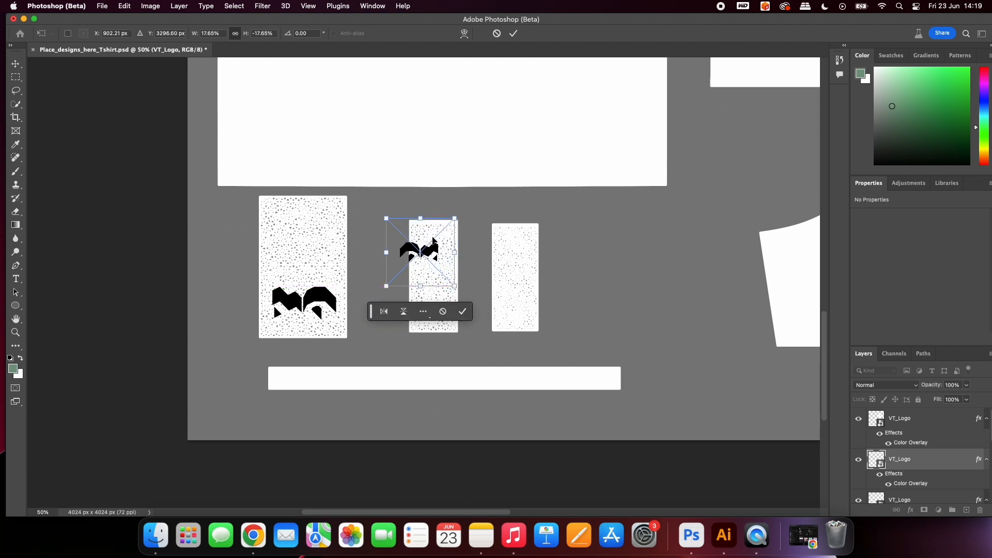
left_click_drag(419, 252, 430, 239)
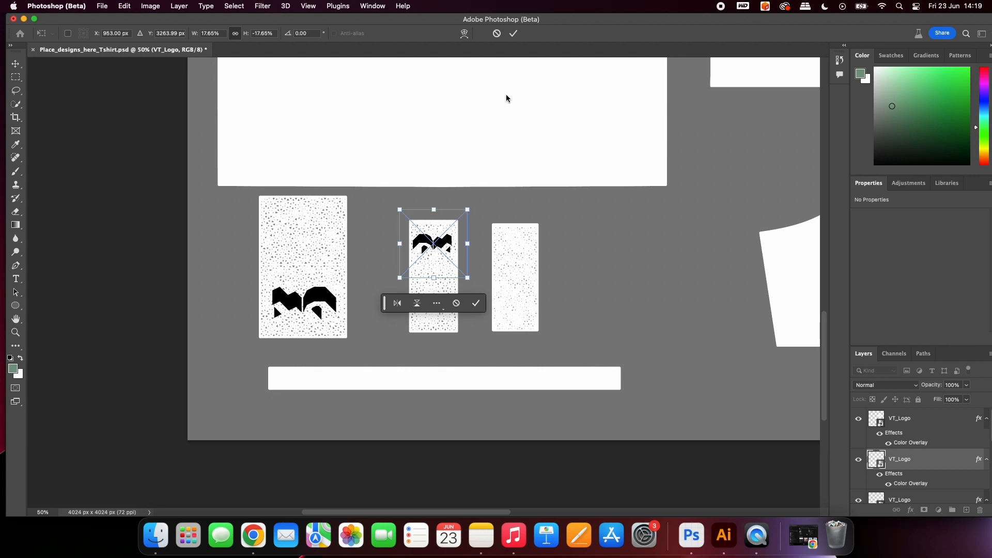
left_click(476, 303)
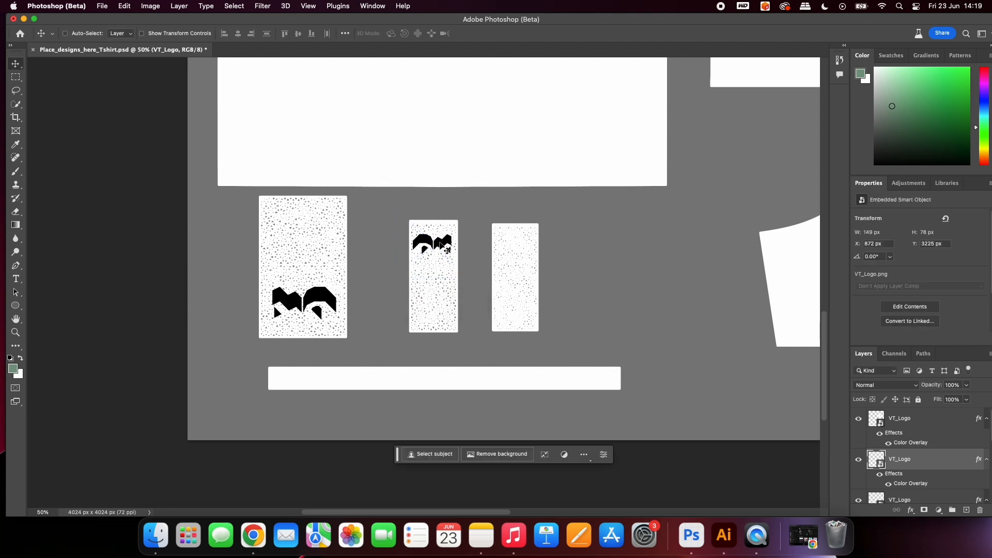
Adjust the logo on the hem label to show the full black-on-white design.
left_click_drag(433, 244, 513, 246)
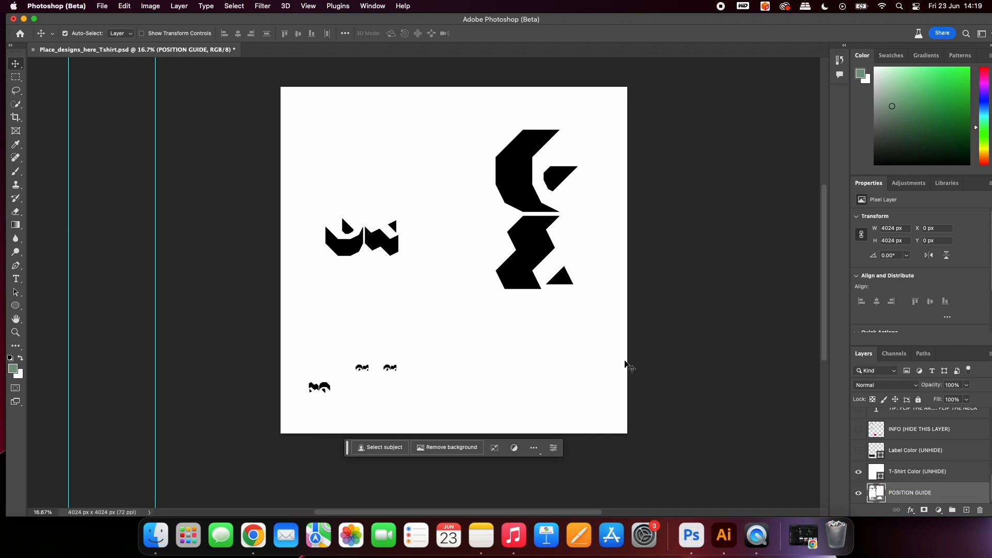
Try a blue T-Shirt Color fill, return it to white #ffffff, and save the design file.
left_click(917, 471)
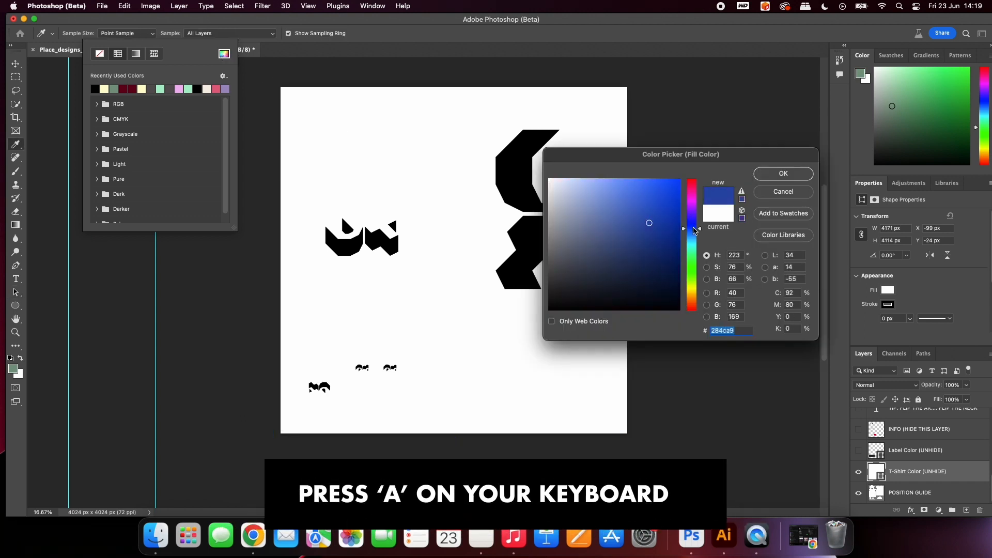
left_click(782, 174)
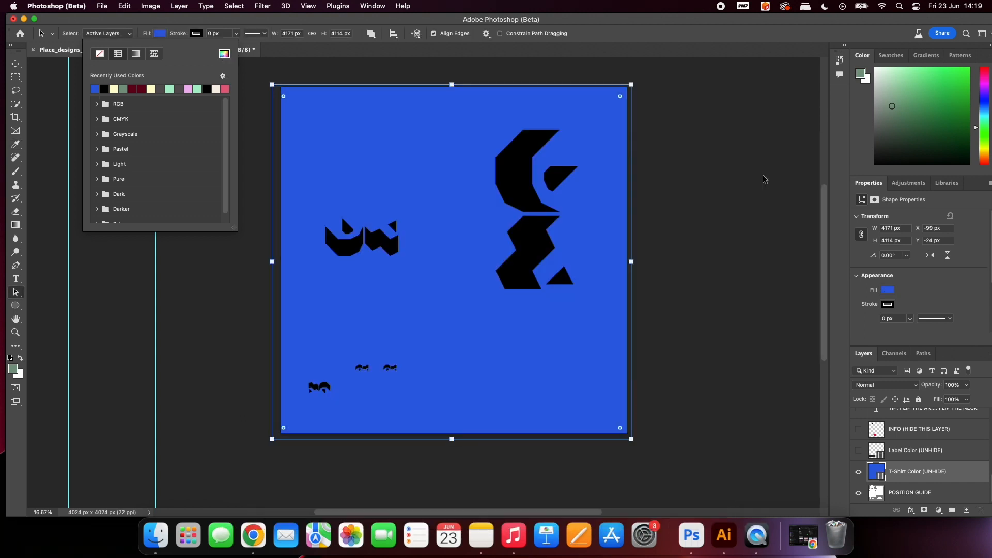
left_click(223, 53)
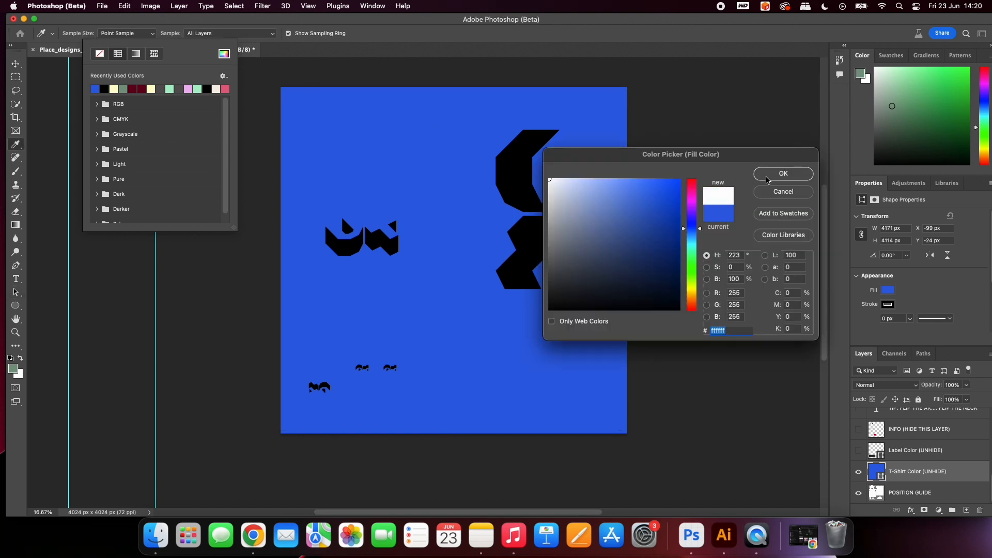
left_click(783, 173)
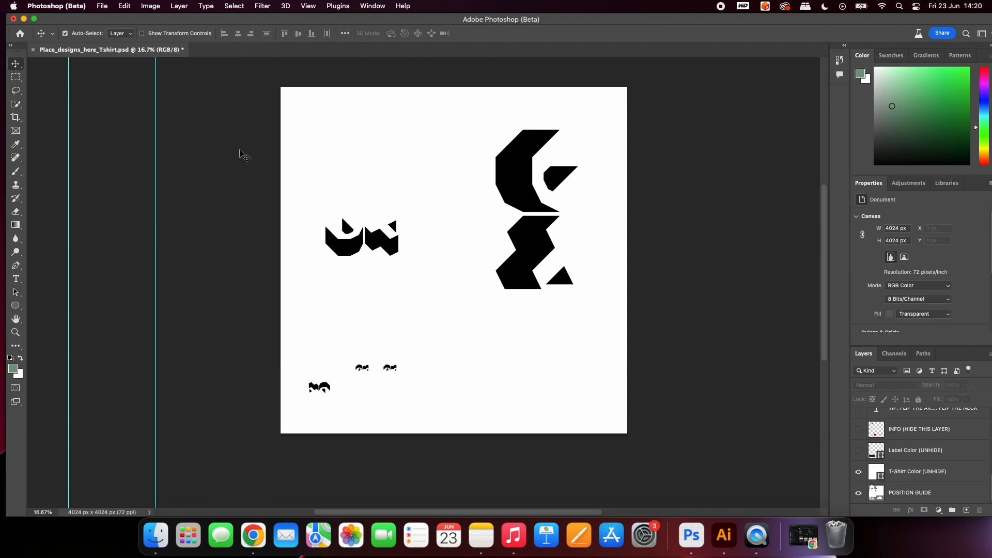
left_click(101, 6)
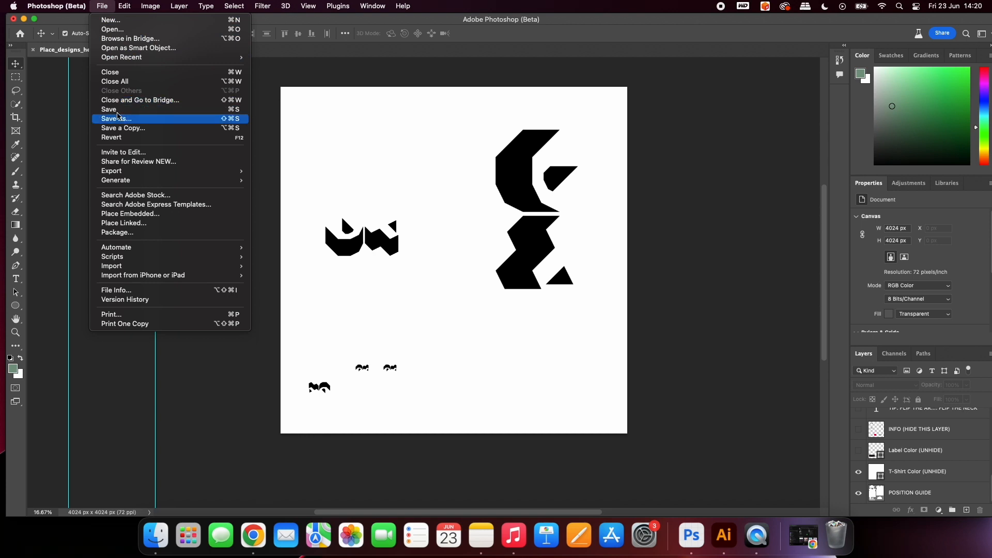
left_click(117, 118)
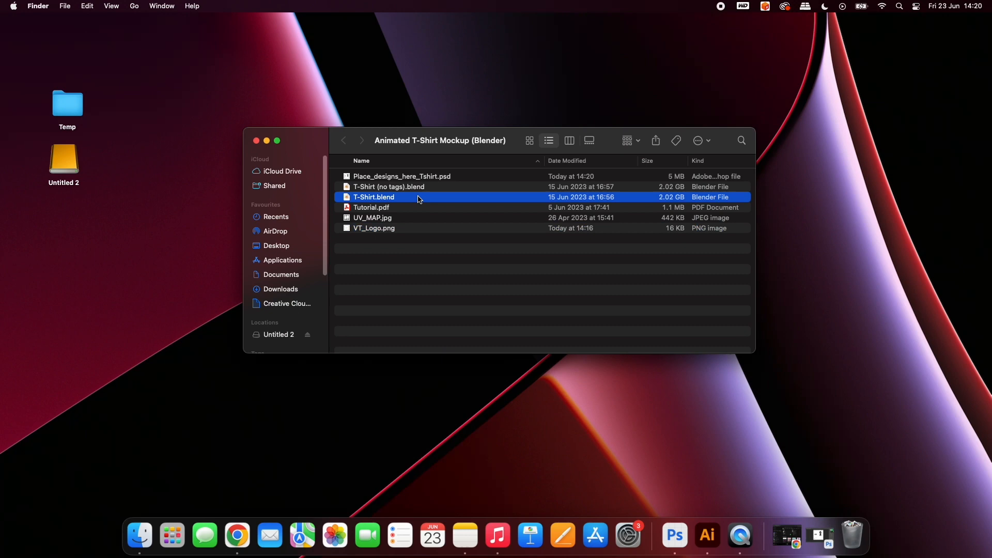
Open T-Shirt.blend from the mockup folder in Blender.
left_click(389, 187)
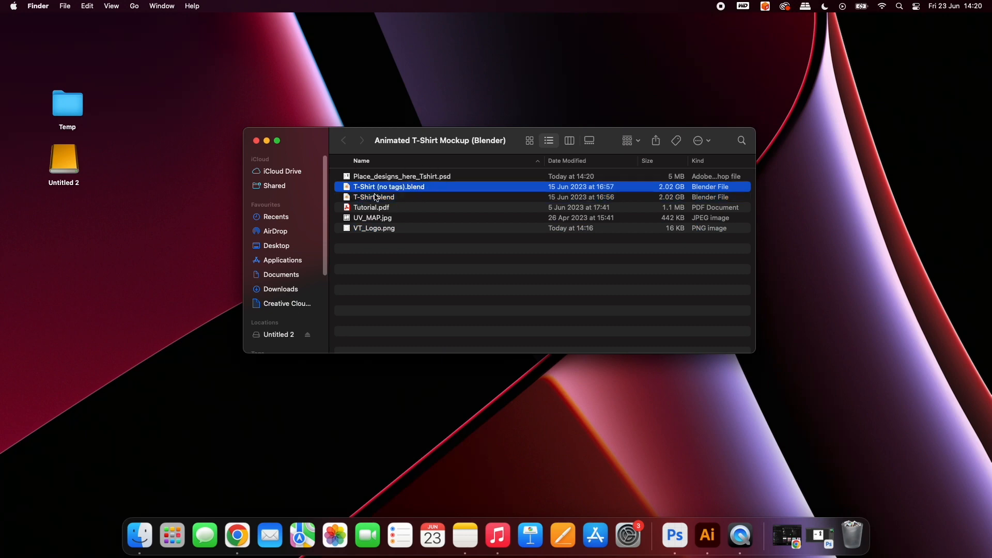
left_click(373, 196)
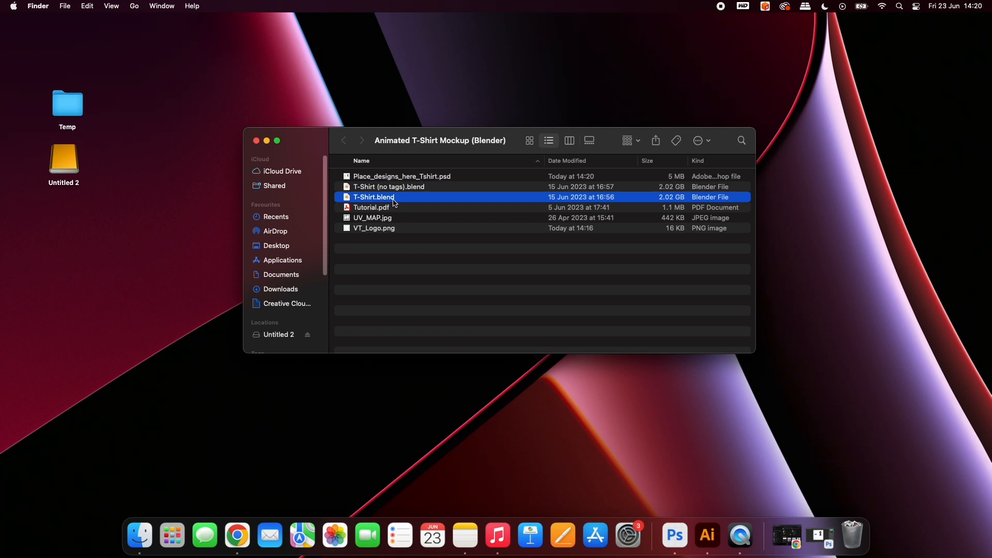
right_click(373, 196)
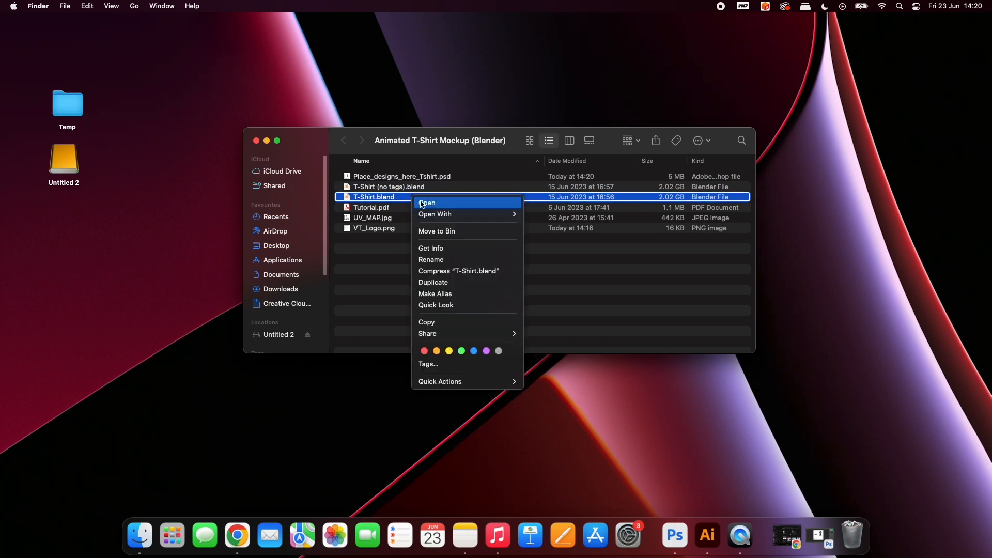
left_click(428, 203)
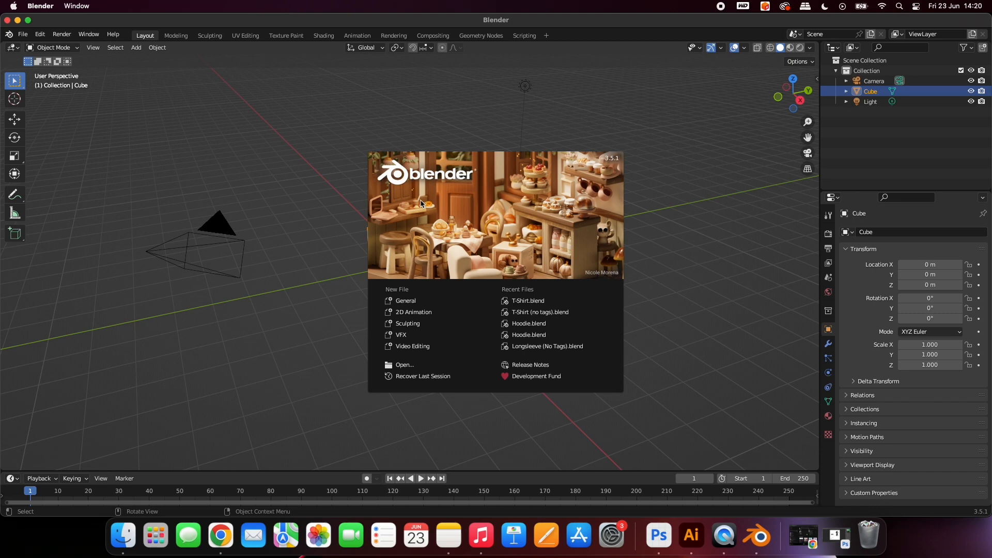
Dismiss the splash and check the Metal GPU devices under Preferences > System.
left_click(527, 301)
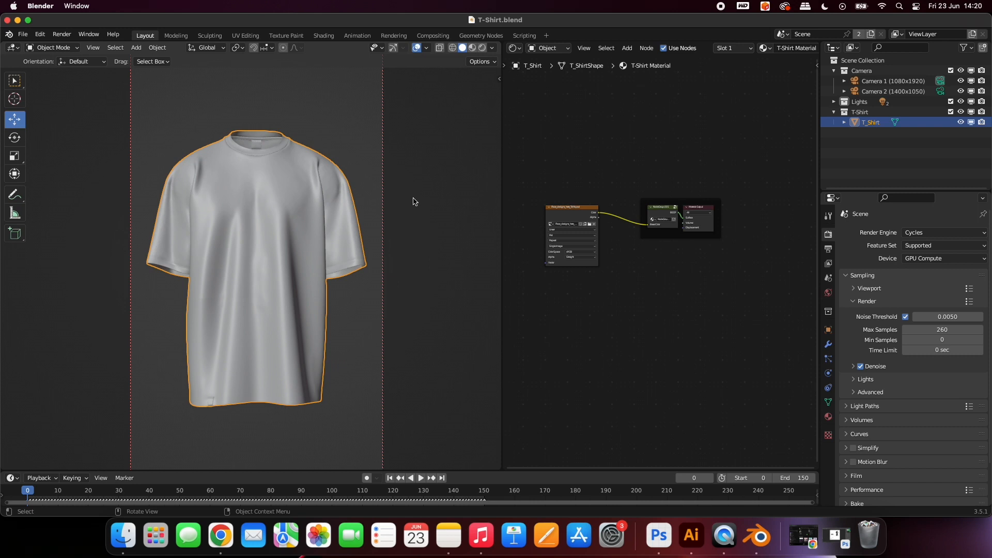
mouse_move(414, 198)
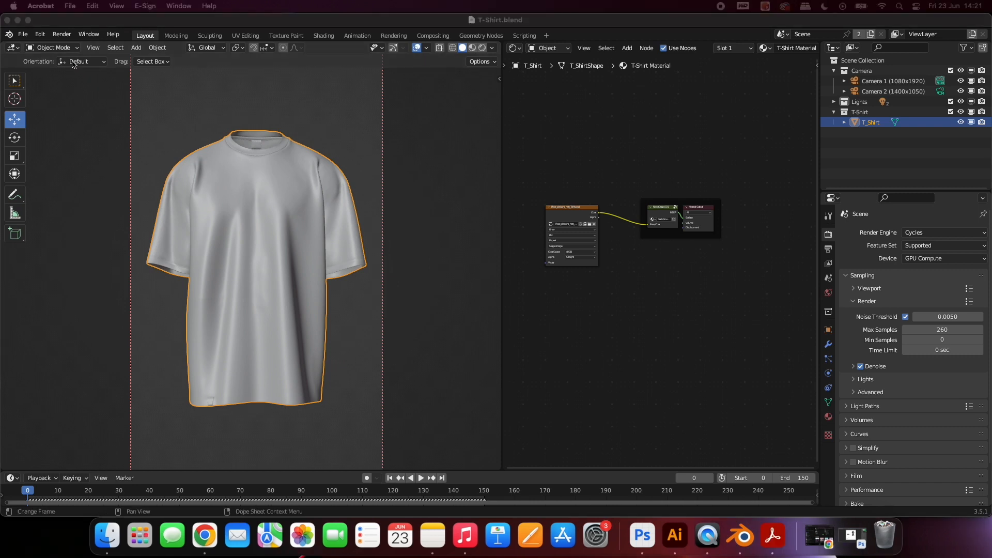
left_click(40, 35)
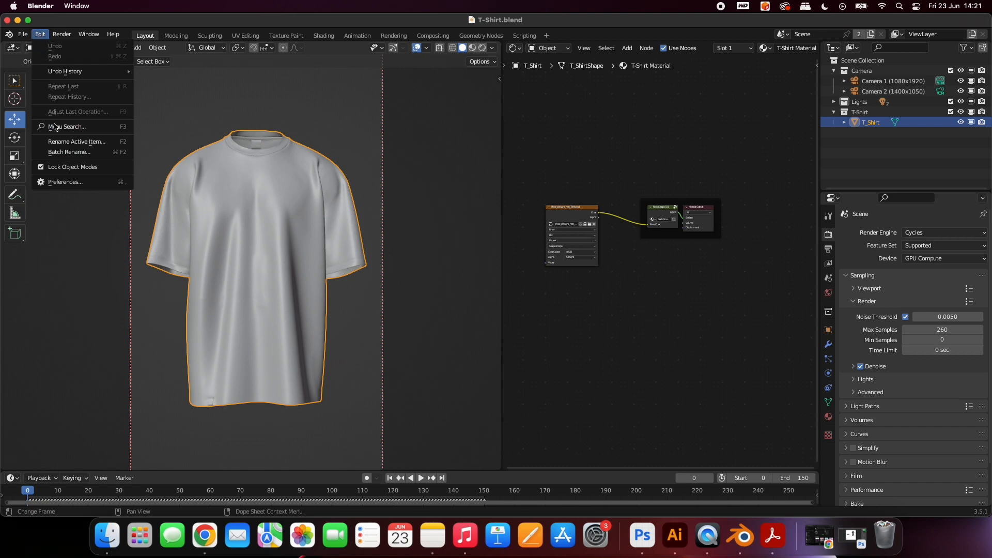
left_click(65, 182)
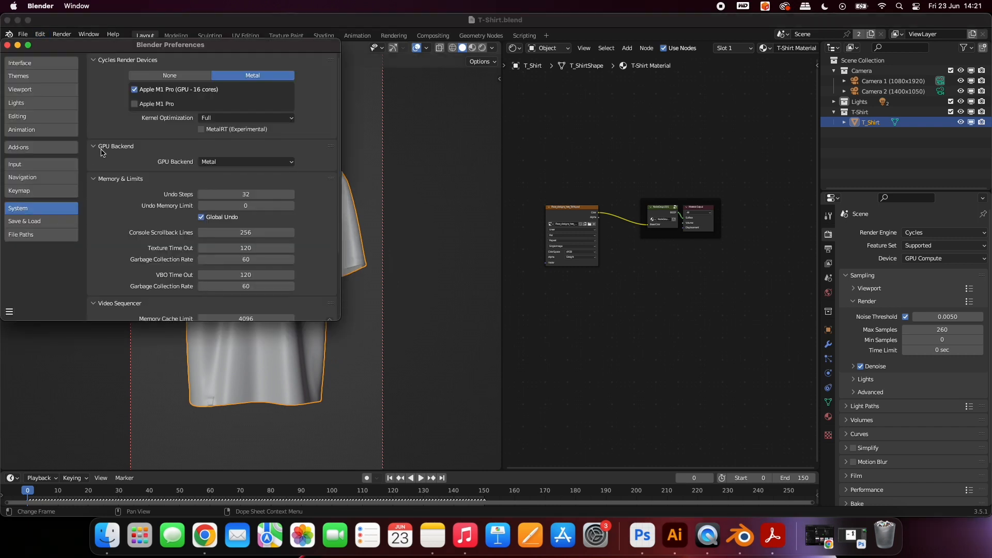
left_click_drag(169, 45, 334, 86)
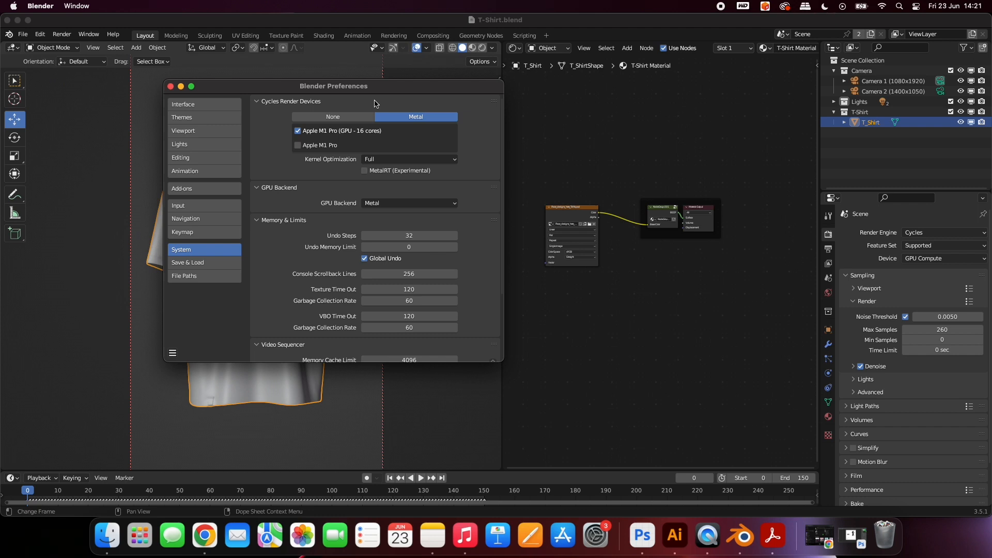
mouse_move(325, 143)
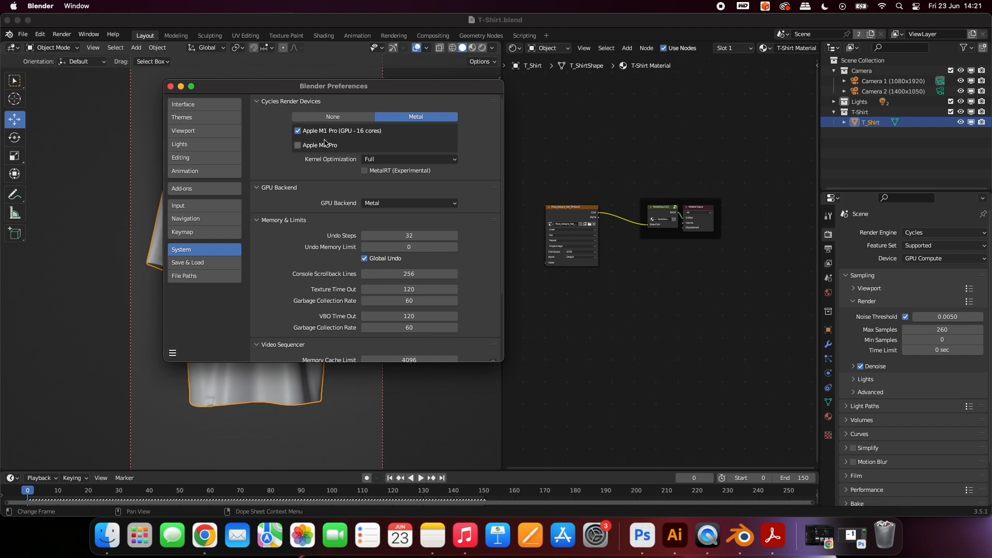
mouse_move(332, 116)
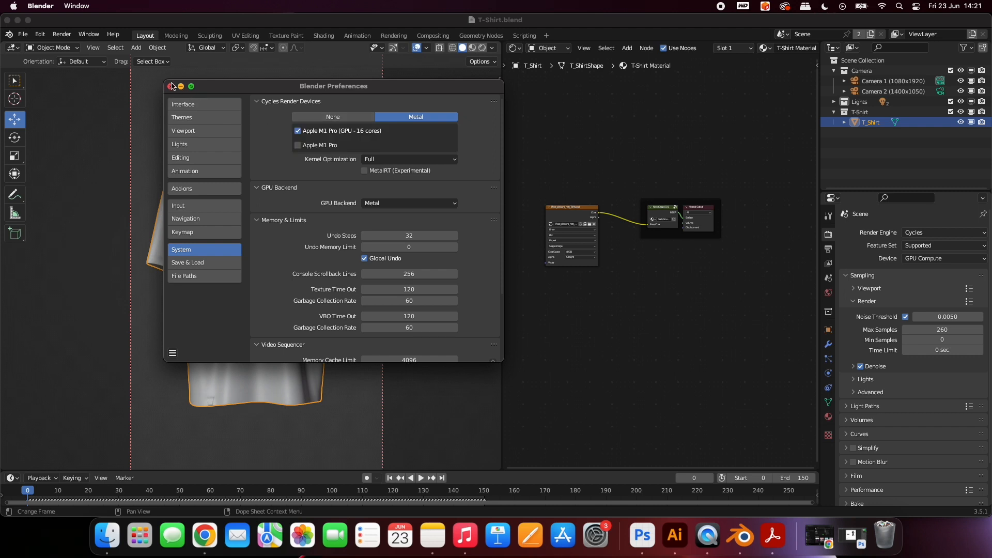
left_click(173, 86)
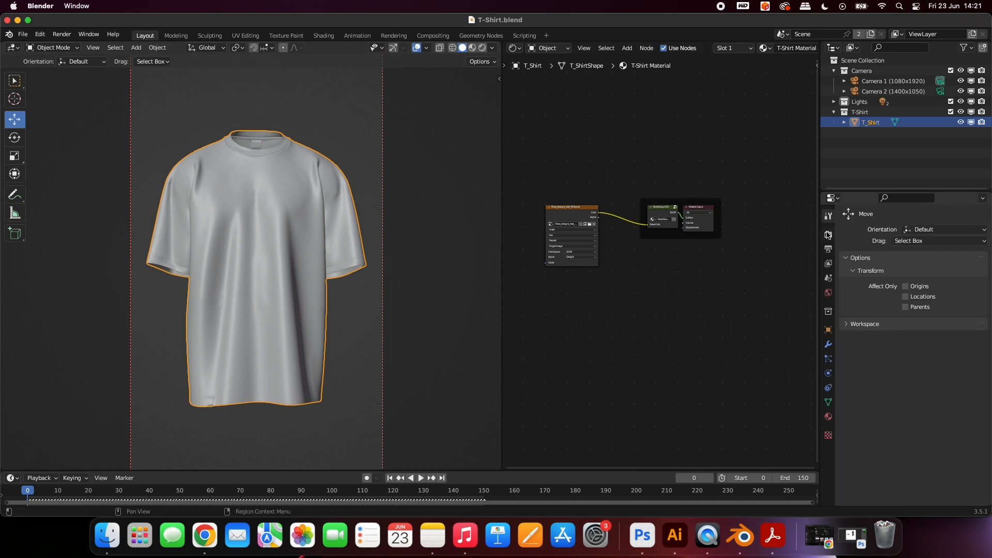
Set the render engine to Cycles and the device to GPU Compute in Render Properties.
left_click(826, 235)
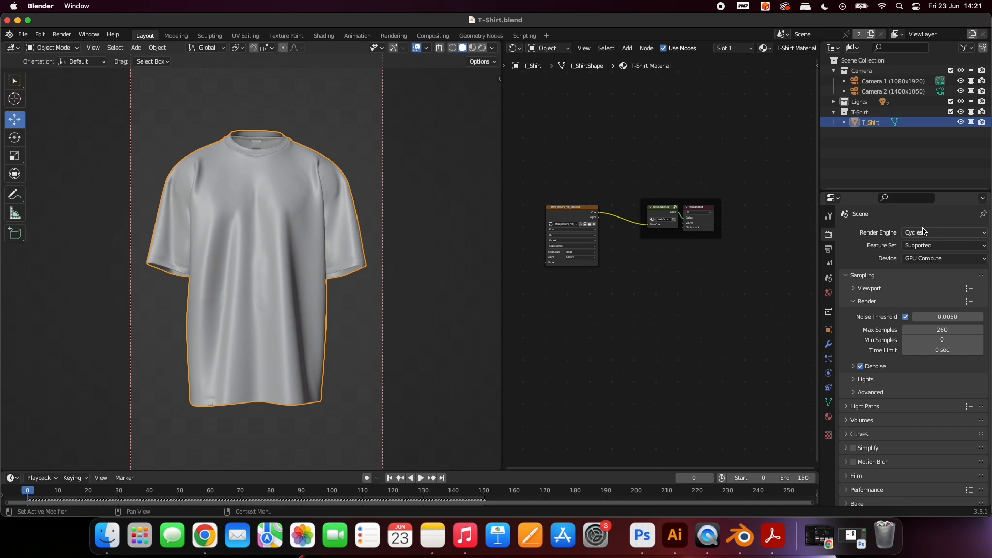
left_click(941, 233)
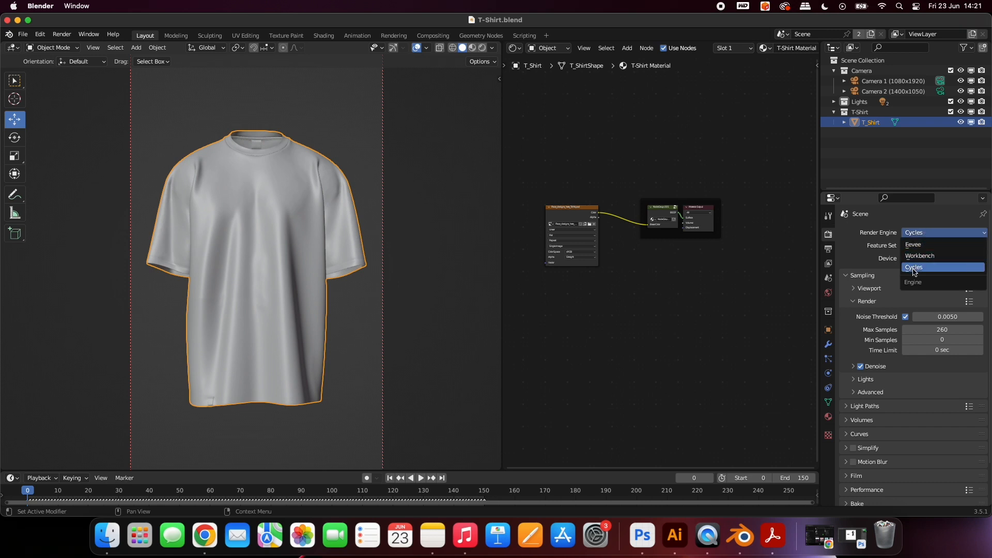
left_click(913, 267)
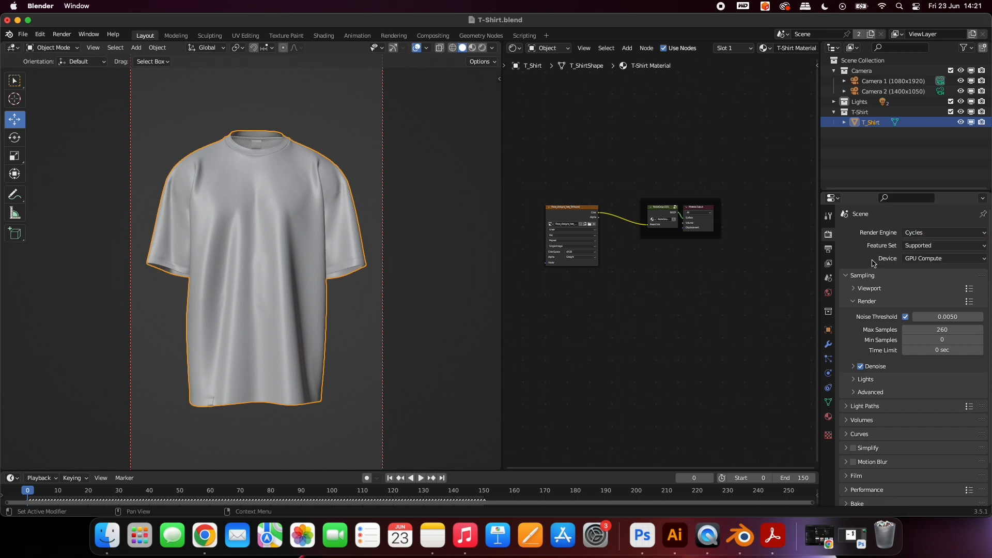
left_click(942, 258)
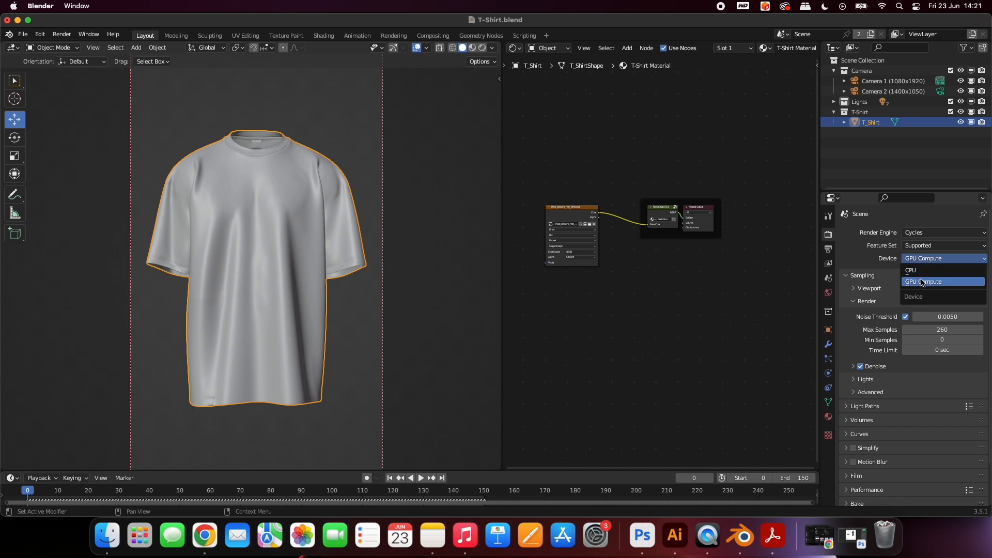
left_click(943, 281)
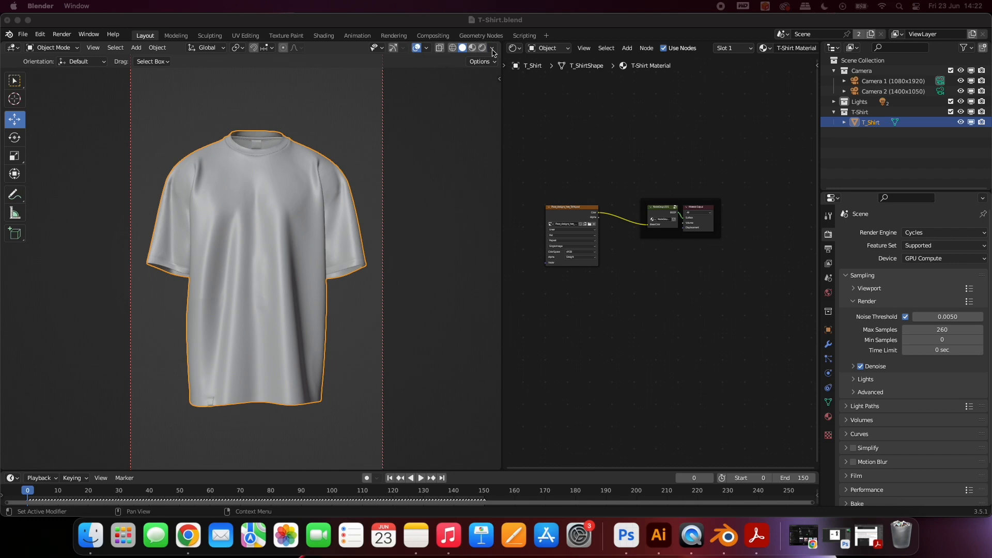
Switch the viewport to Rendered shading and scrub the animation to check the turning shirt's logos.
left_click(482, 49)
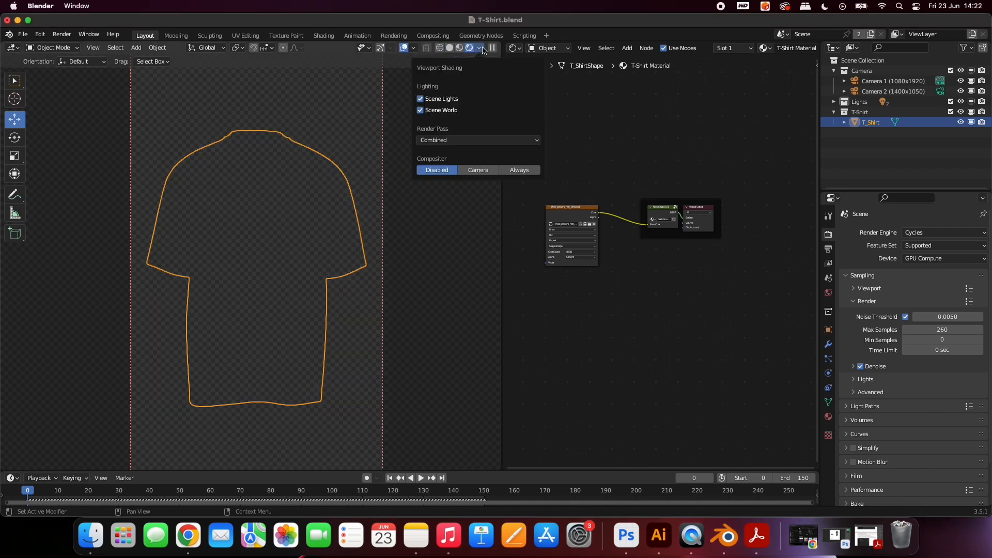
left_click(470, 49)
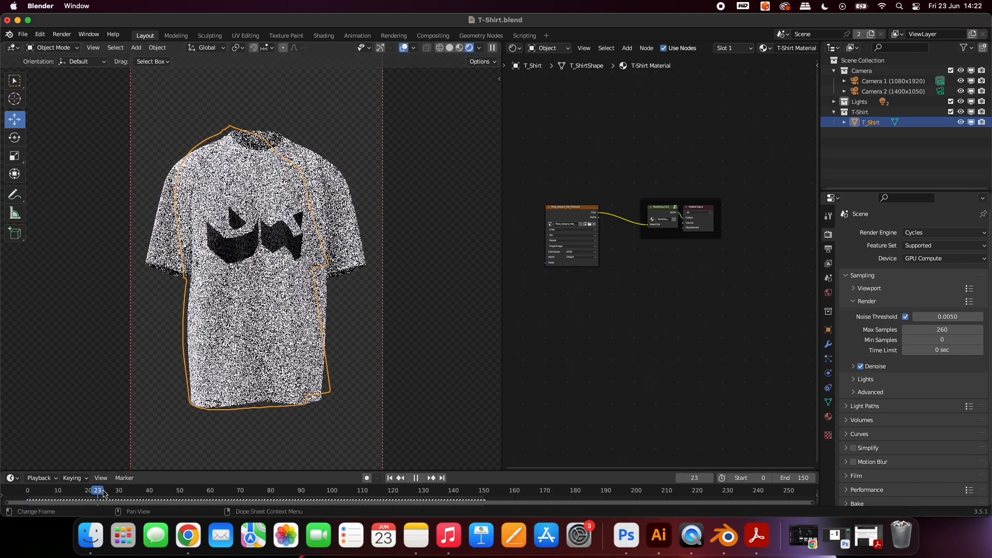
left_click(103, 490)
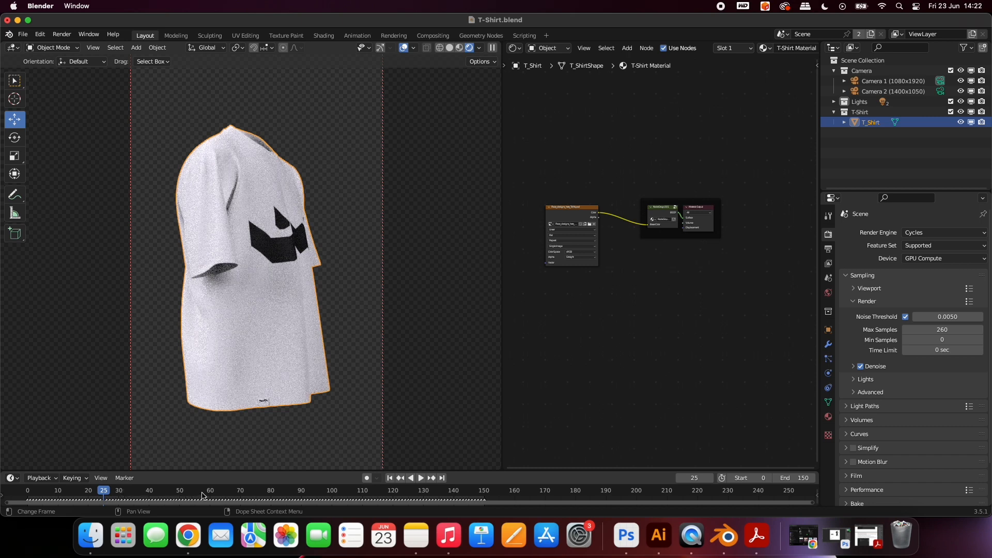
left_click(204, 490)
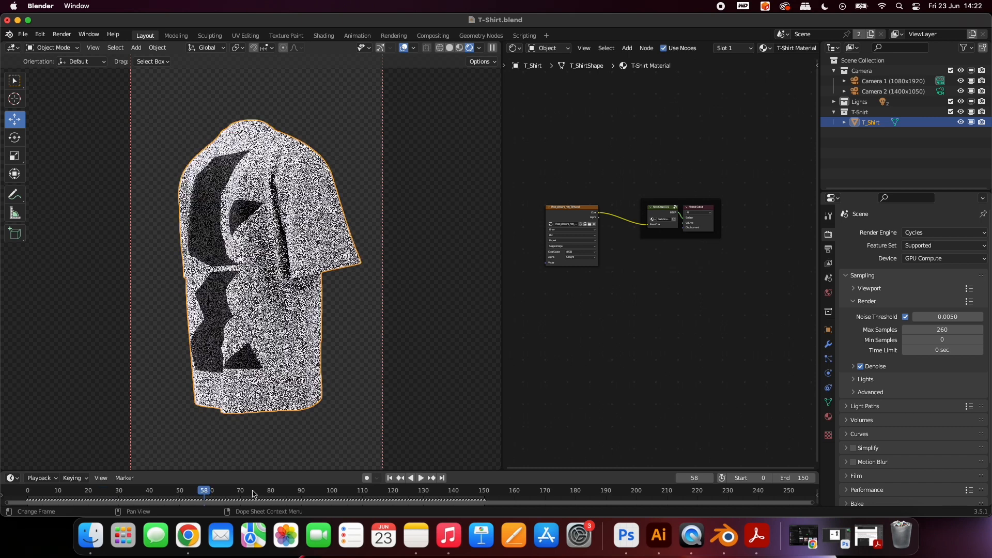
left_click(293, 490)
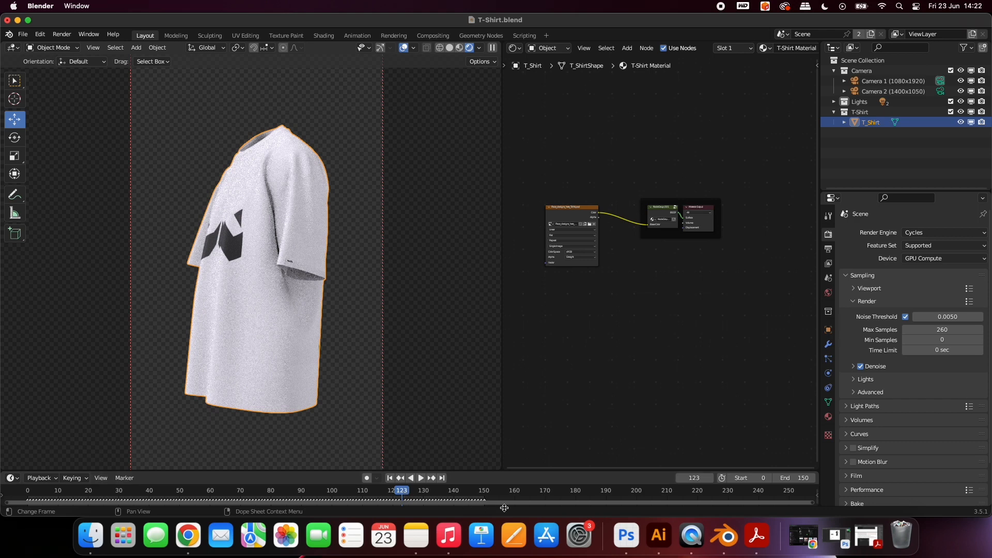
mouse_move(625, 537)
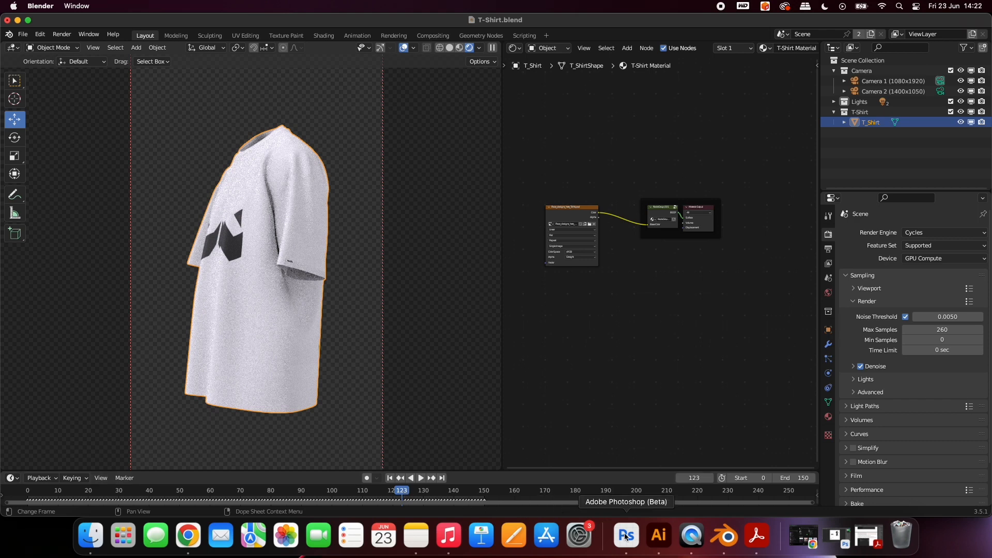
mouse_move(289, 255)
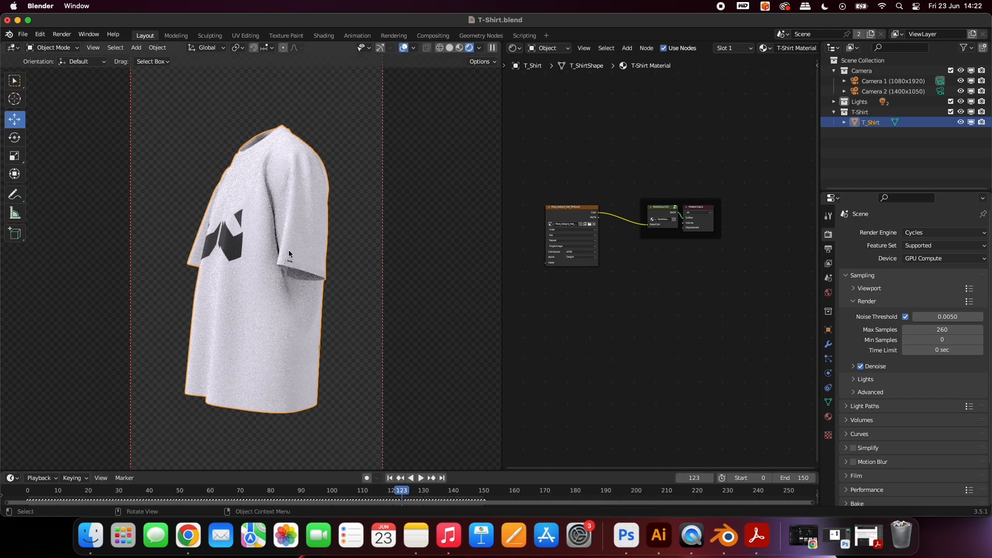
In Photoshop, commit the 180° rotation of the small VT_Logo layer and save the design.
left_click(637, 536)
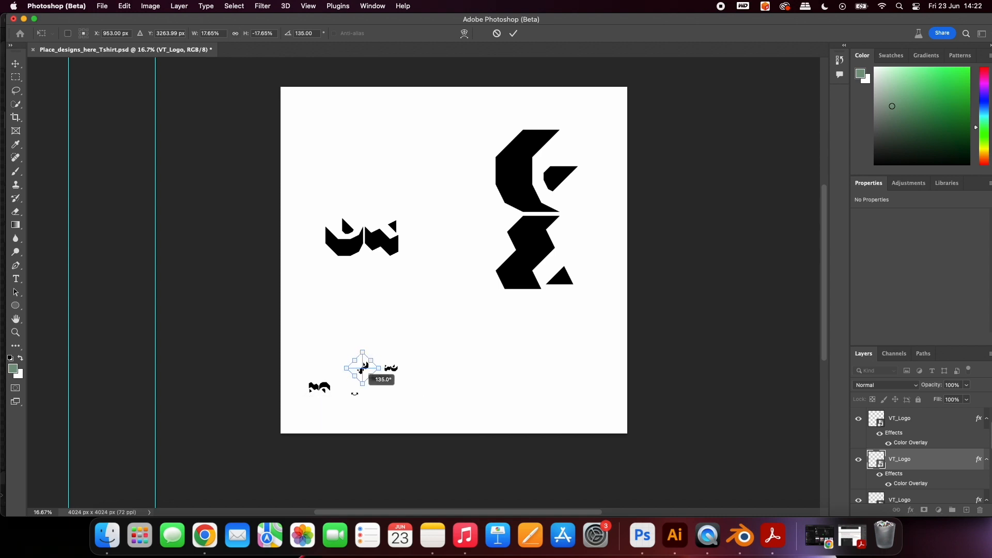
left_click(513, 33)
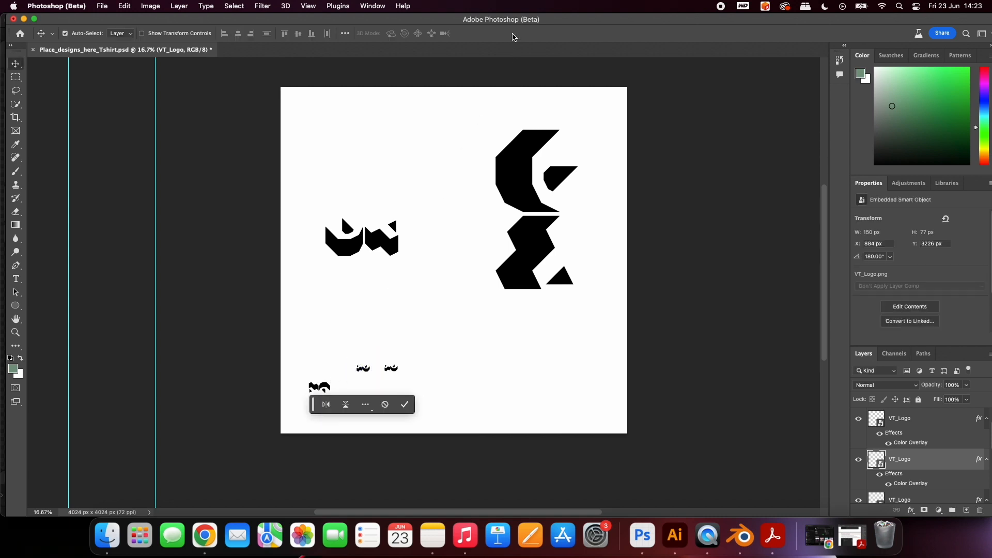
left_click(101, 6)
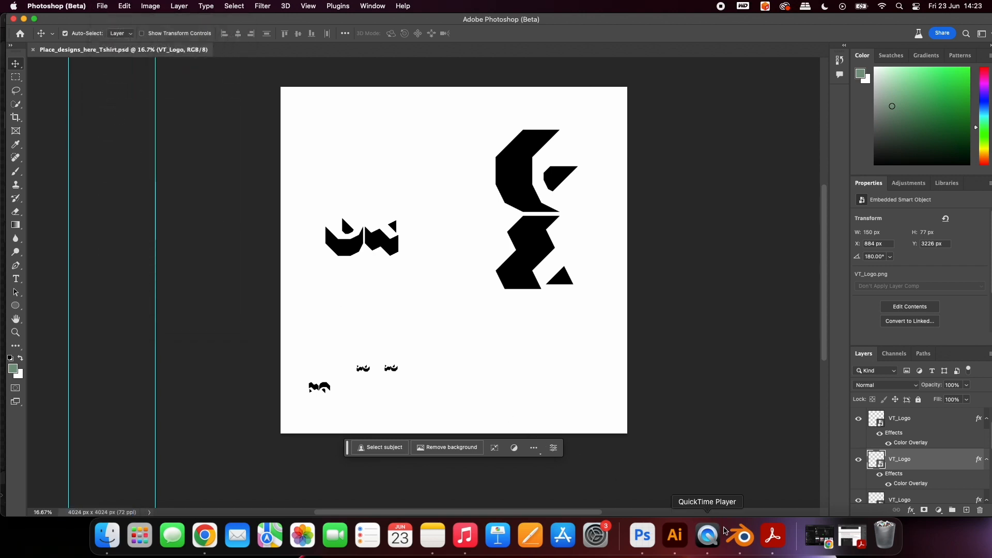
In Blender, toggle shading Solid then Rendered to reload textures and view the shirt's back and front.
left_click(739, 535)
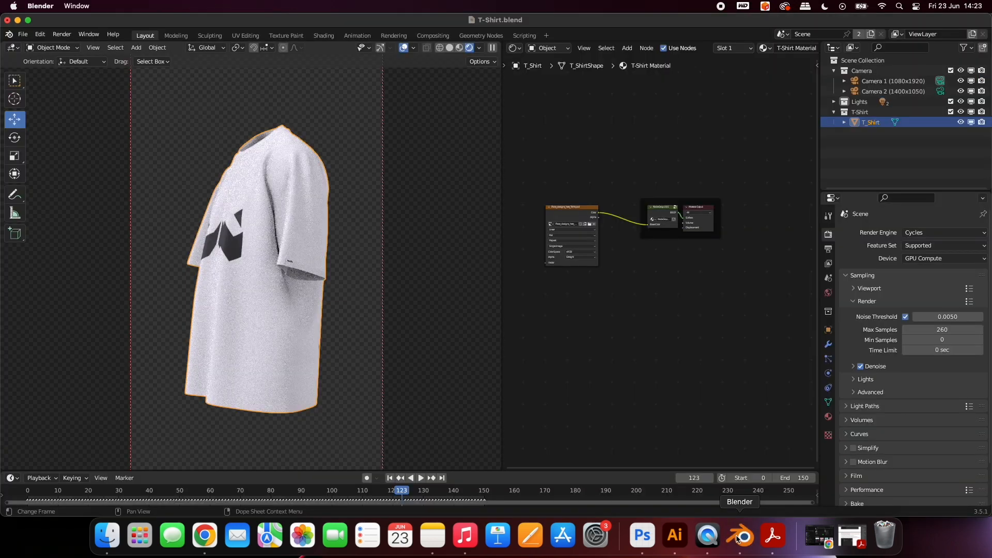
left_click(449, 47)
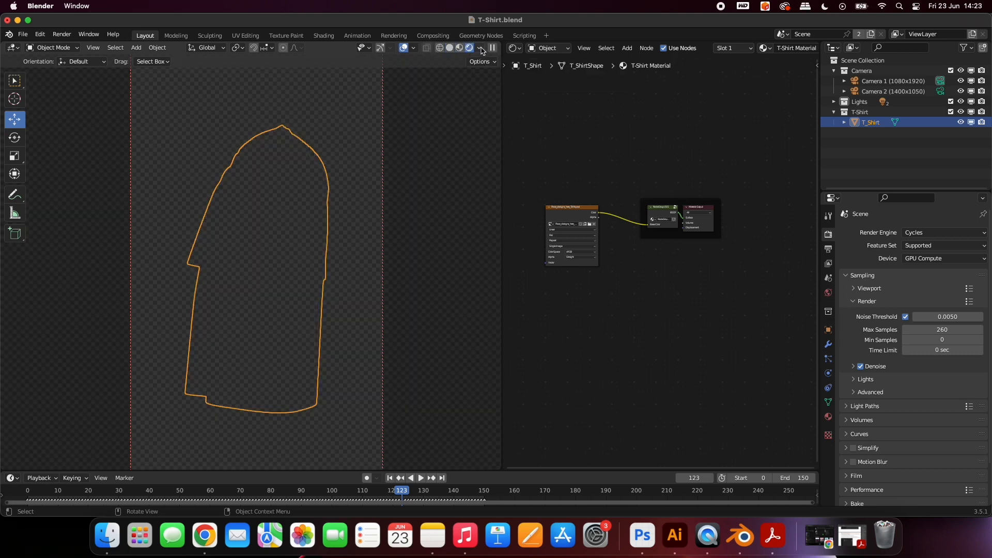
left_click(469, 48)
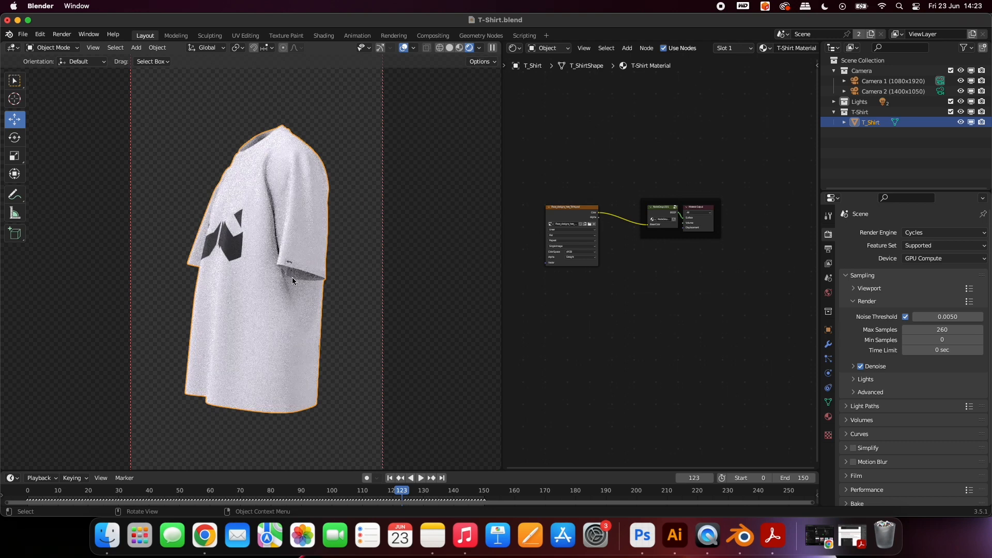
mouse_move(273, 272)
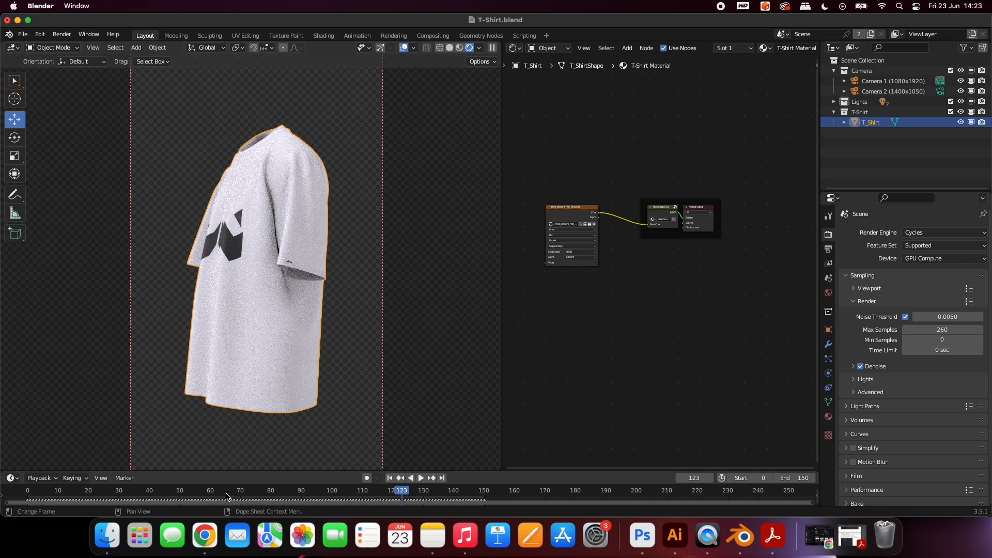
left_click(225, 490)
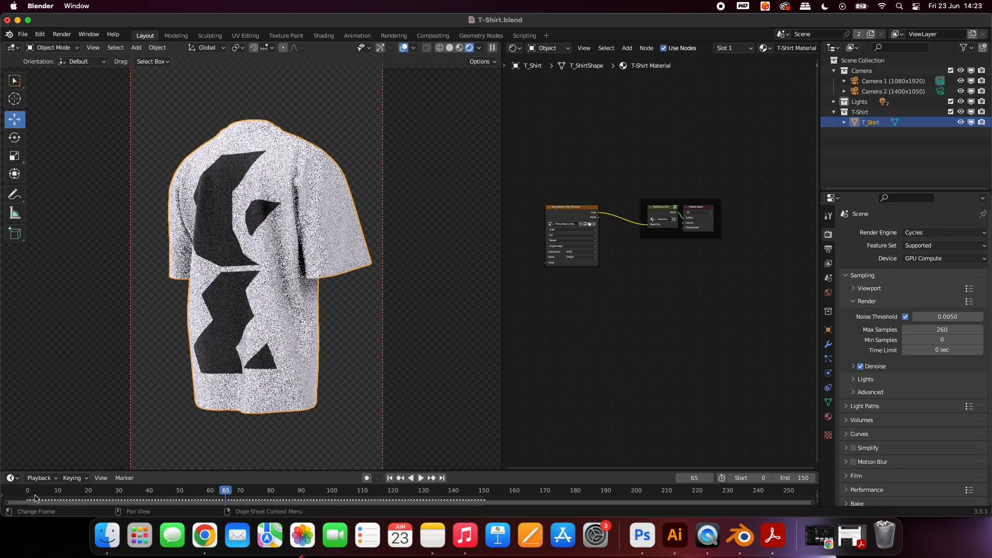
left_click(28, 490)
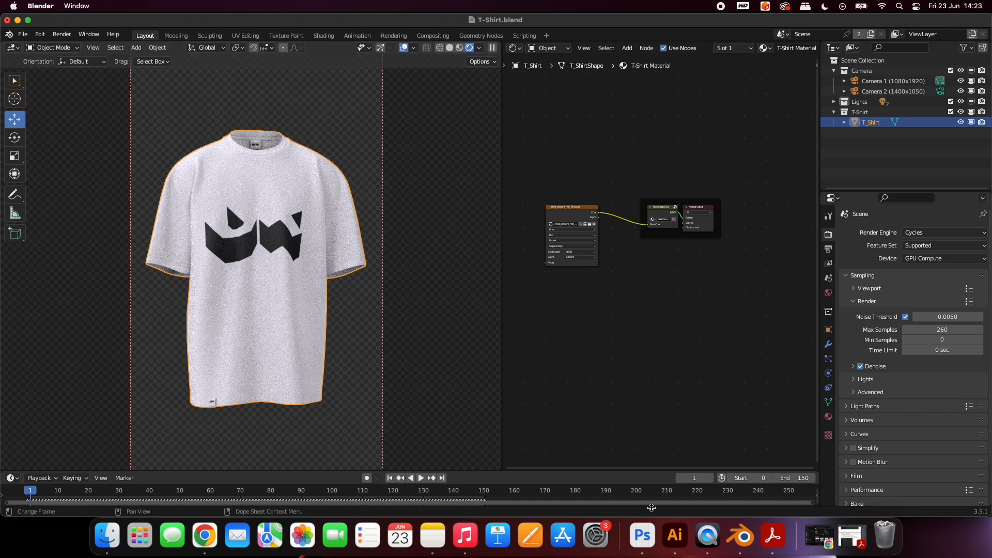
In Photoshop, draw a rectangle over the bottom logos, unhide the colour layers and save.
left_click(641, 536)
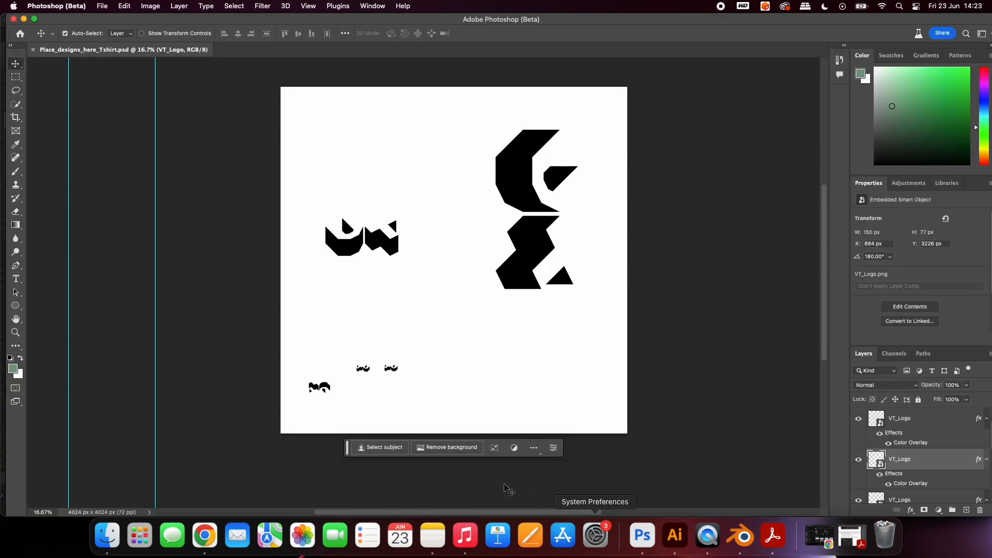
left_click(16, 306)
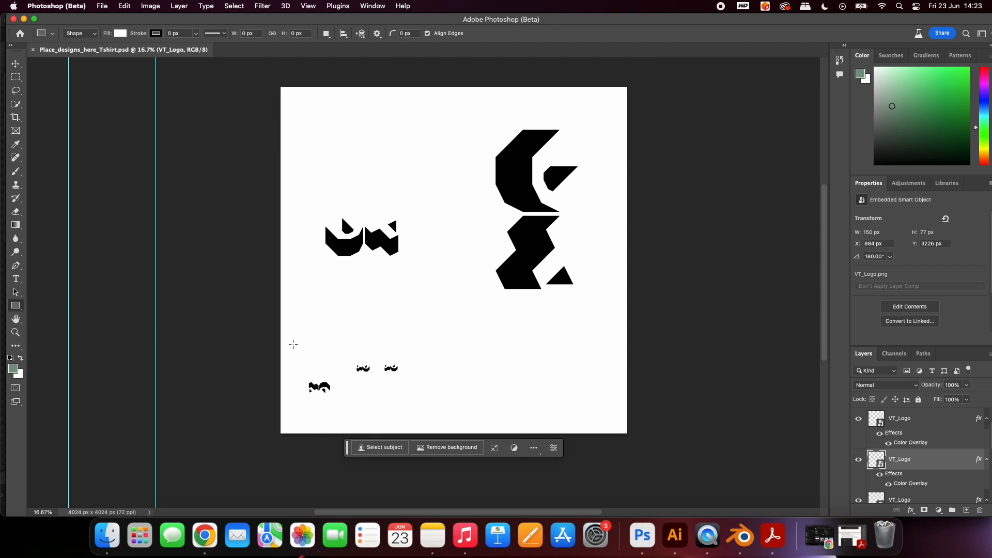
left_click_drag(289, 345, 435, 402)
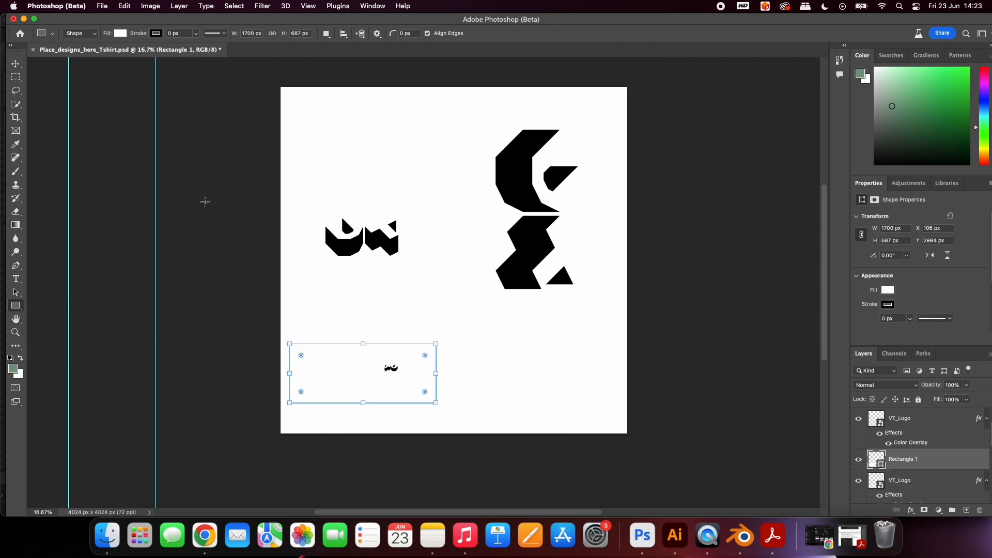
left_click(121, 33)
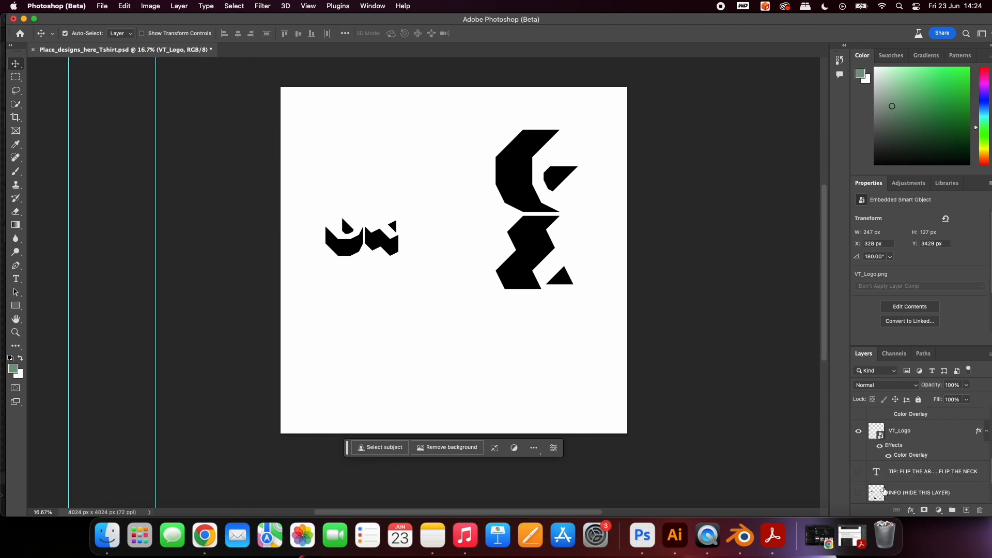
scroll("down", 3)
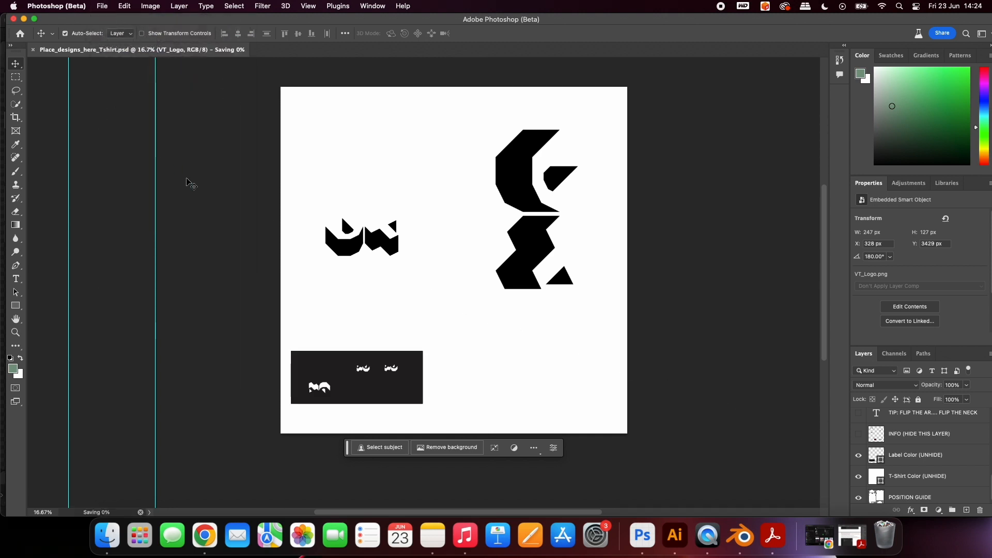
mouse_move(674, 498)
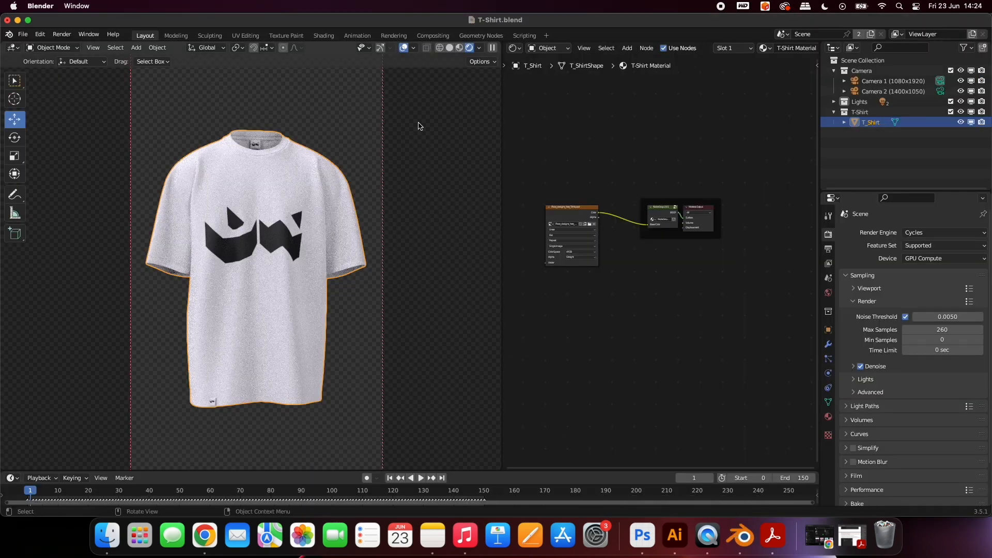
Refresh the rendered preview and select Camera 1 to show its lens properties.
left_click(452, 48)
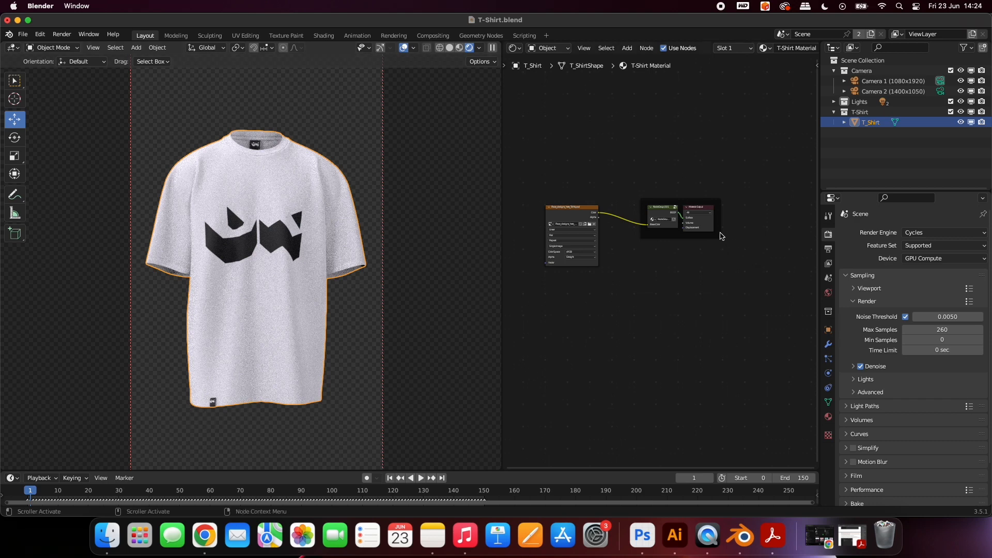
mouse_move(732, 197)
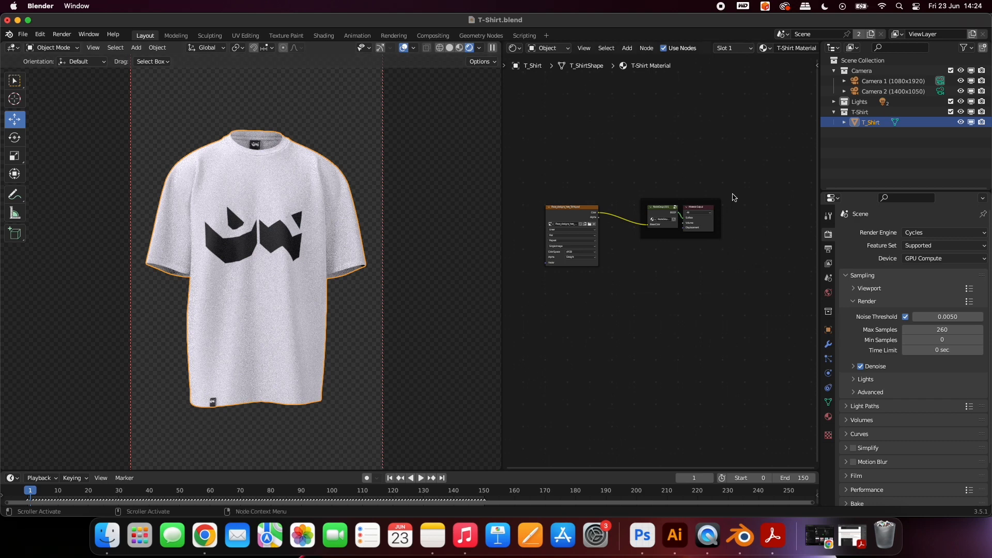
mouse_move(936, 112)
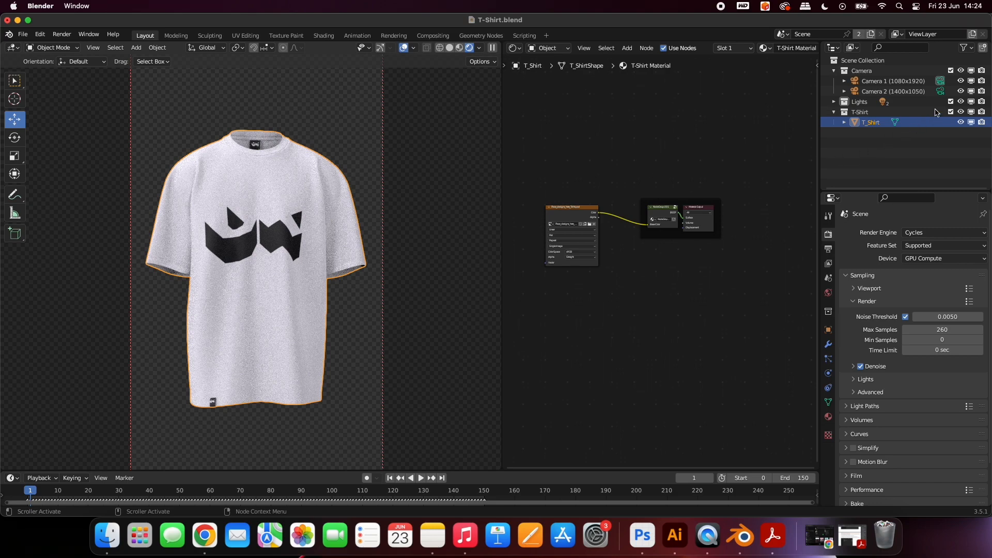
left_click(892, 91)
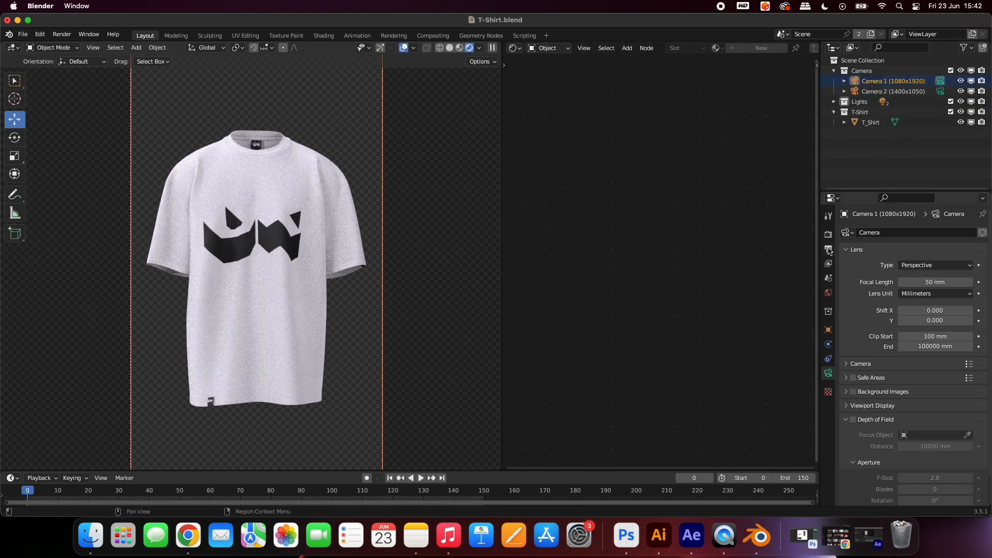
Set the output file format to FFmpeg Video with an MPEG-4 container and H.264 codec.
left_click(828, 249)
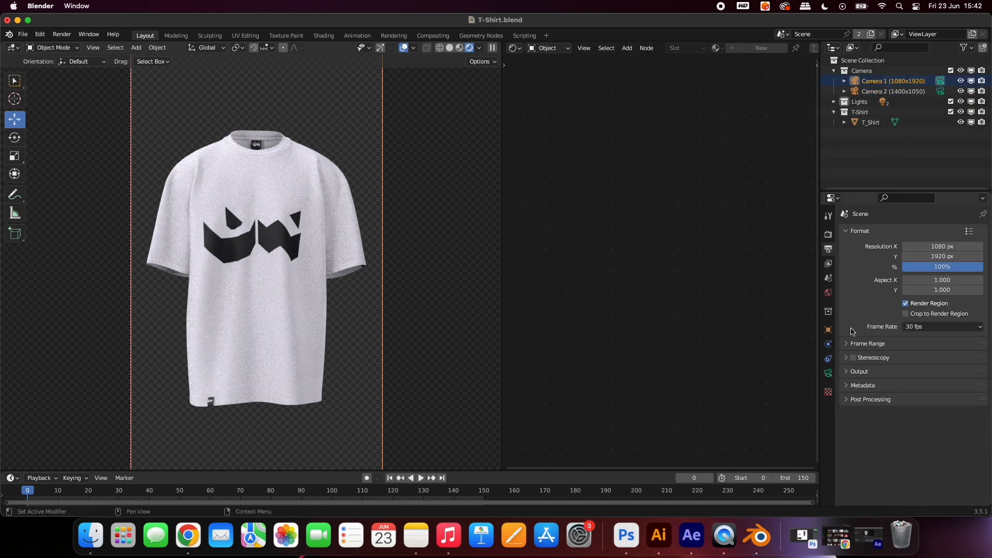
left_click(858, 371)
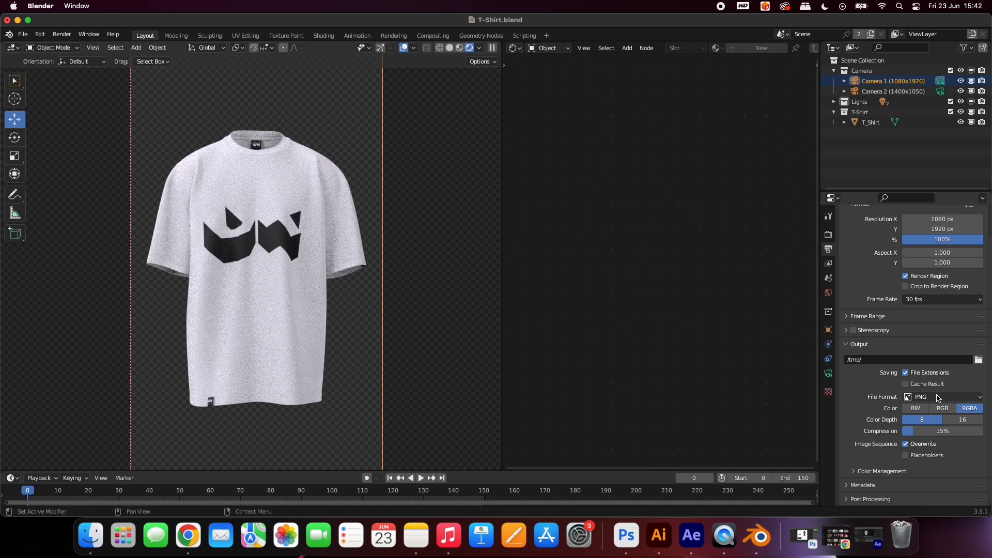
left_click(943, 397)
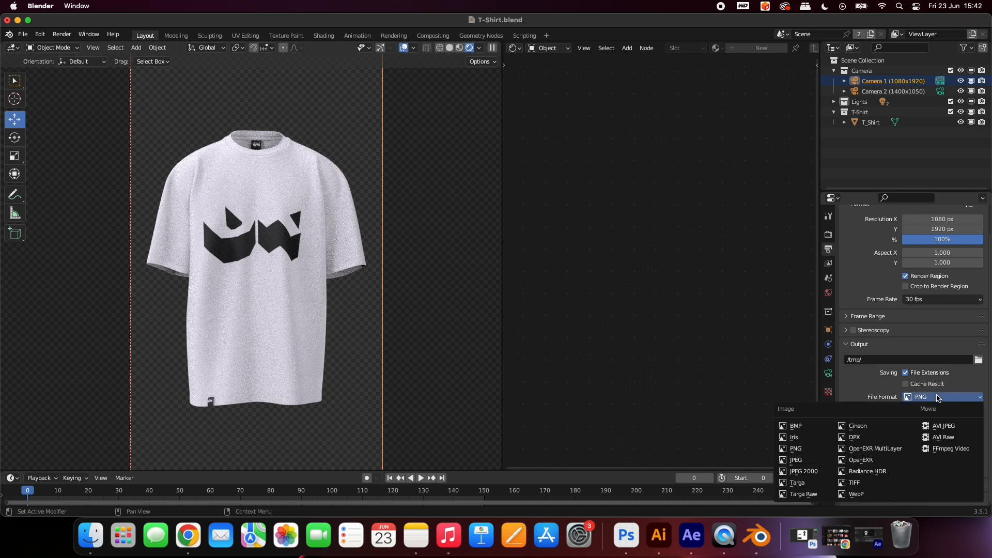
left_click(950, 448)
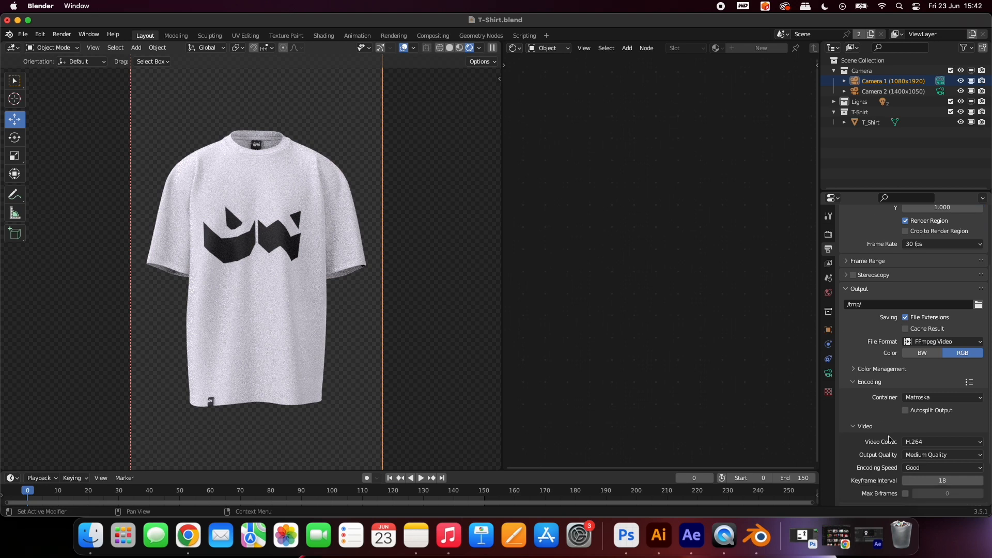
left_click(942, 397)
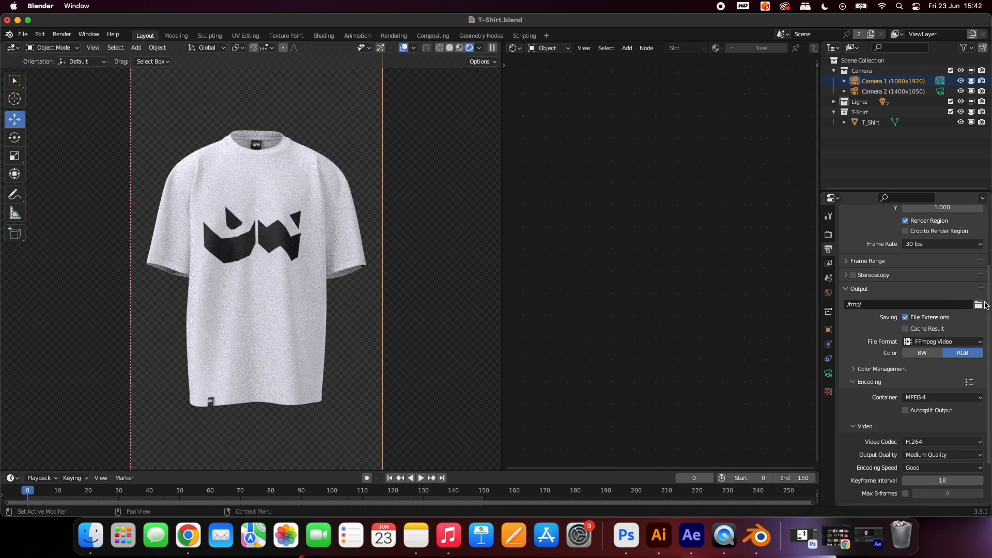
Point the render output path to a new Render folder on the Desktop.
left_click(978, 304)
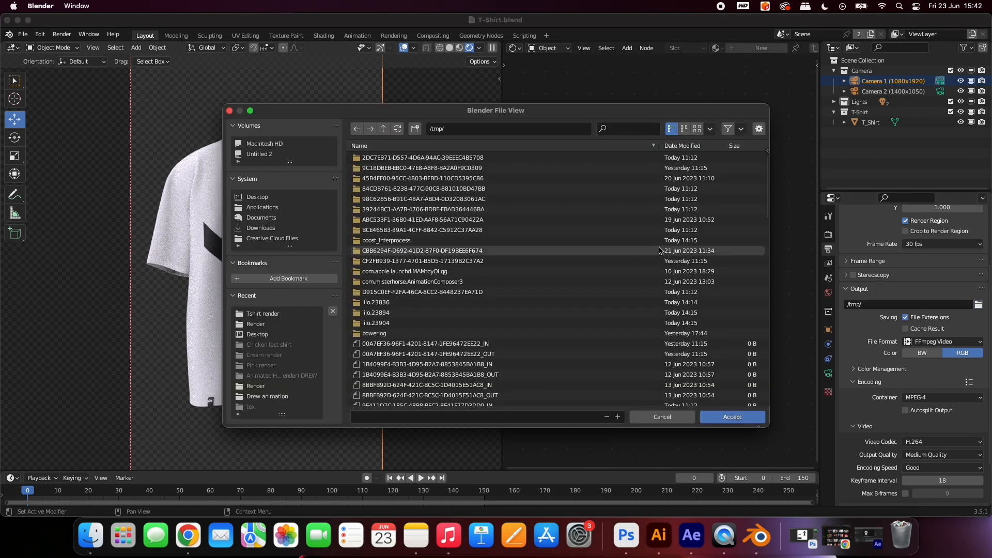
left_click(257, 197)
type("Render")
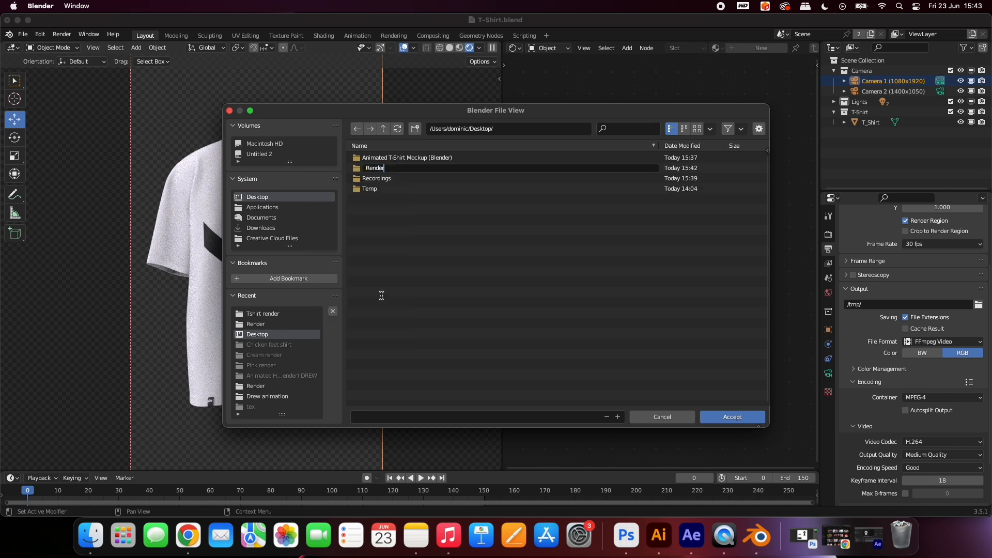
left_click(732, 417)
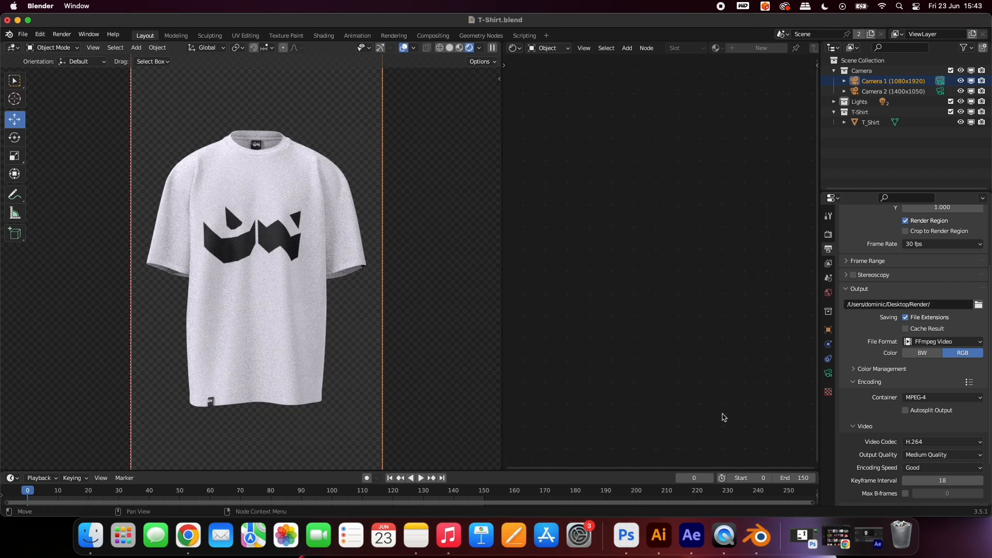